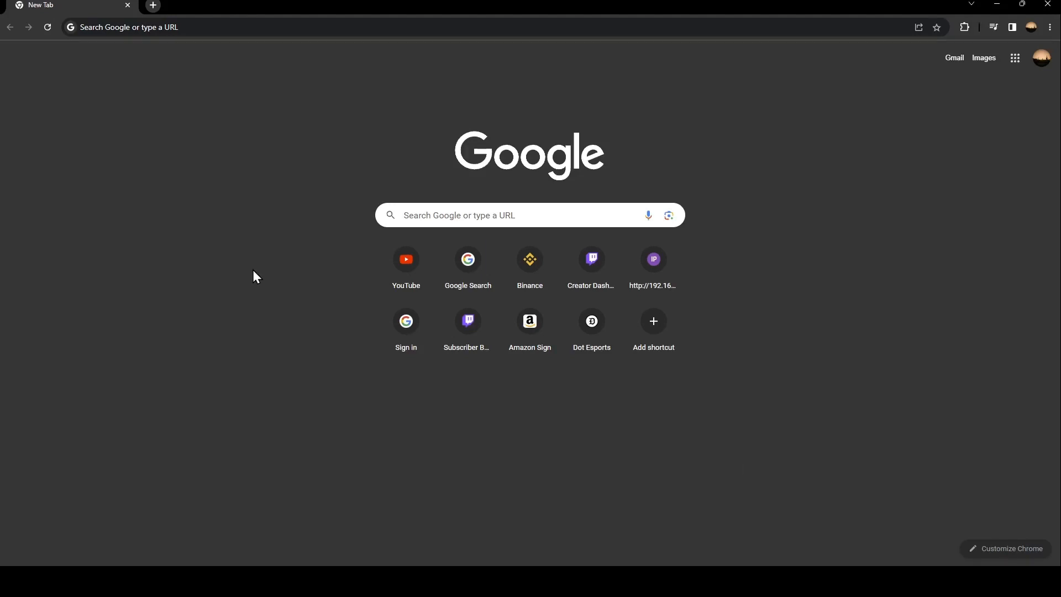
mouse_move(467, 221)
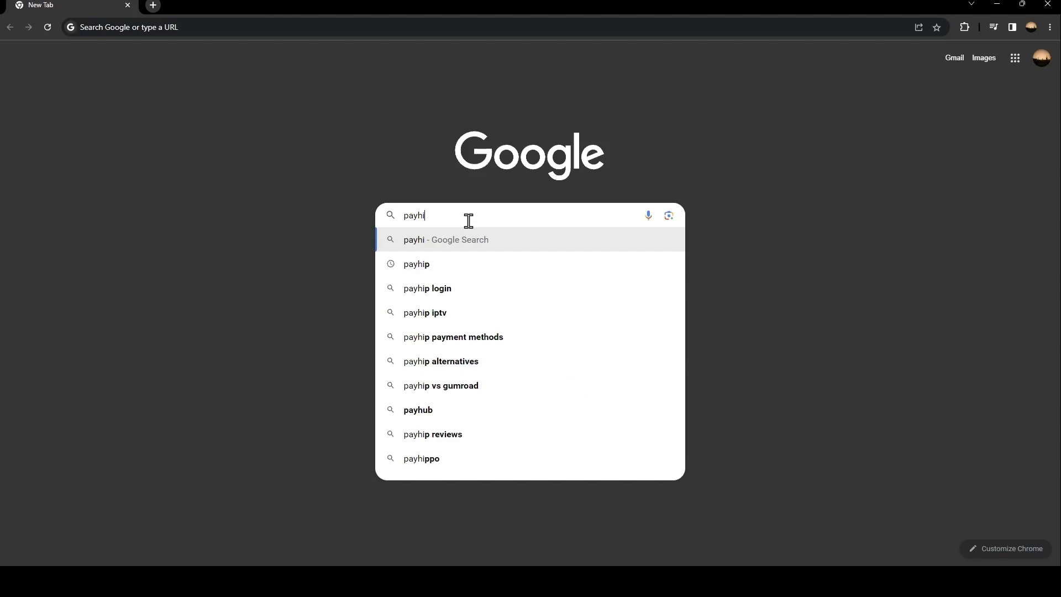
- Run a Google search for 'payhip' from the suggestions
left_click(417, 264)
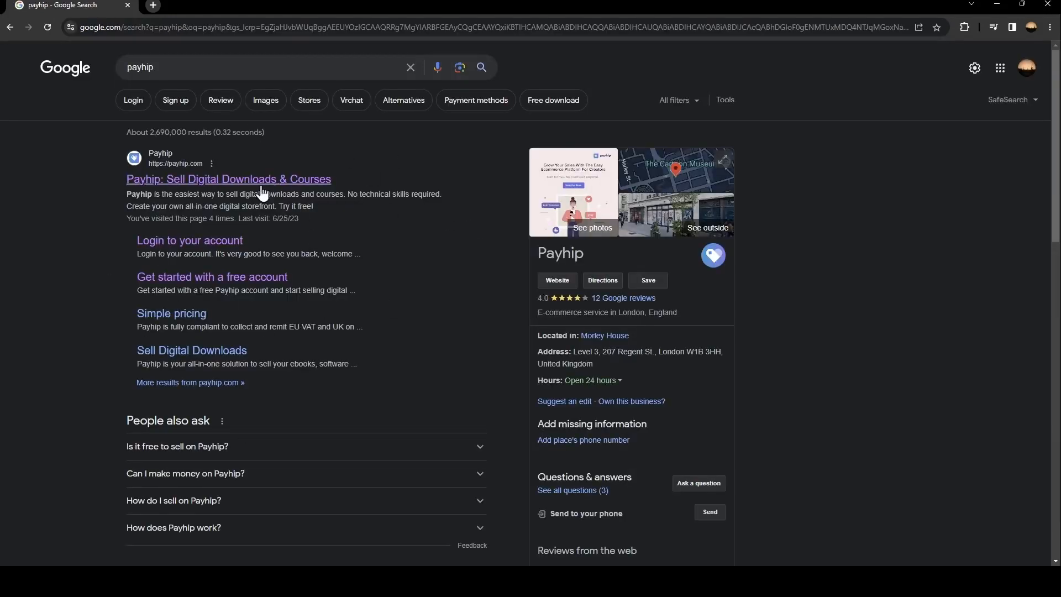
- Go to the official Payhip site and choose 'Get started for free'
left_click(229, 179)
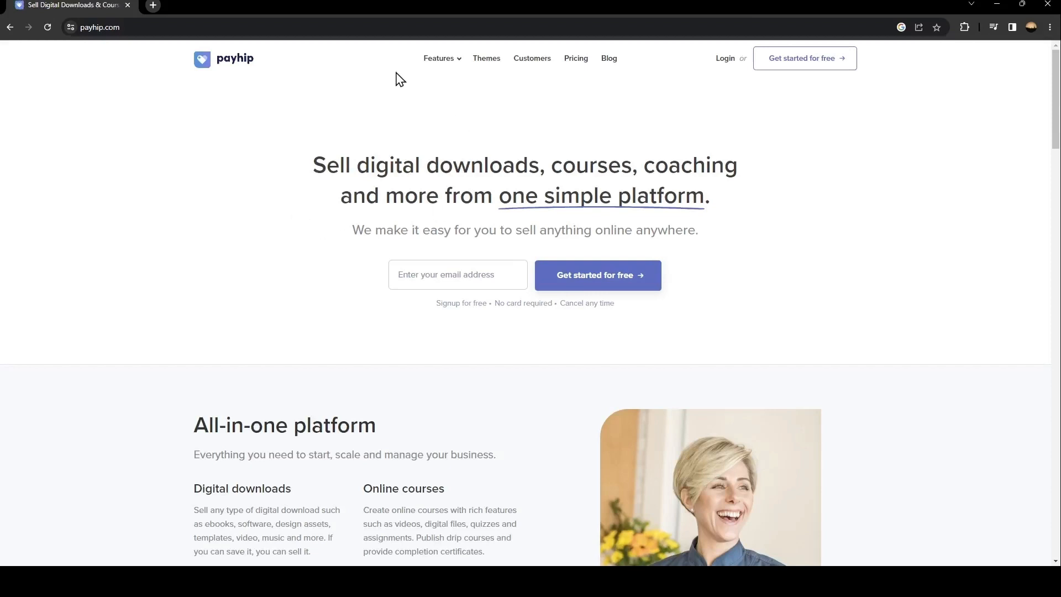
mouse_move(545, 229)
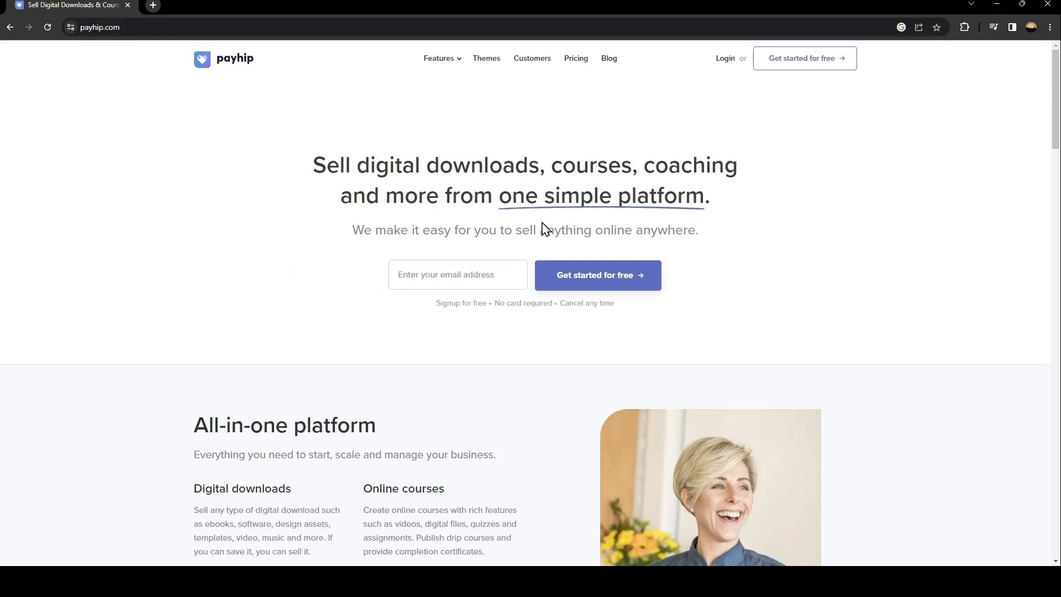
mouse_move(724, 59)
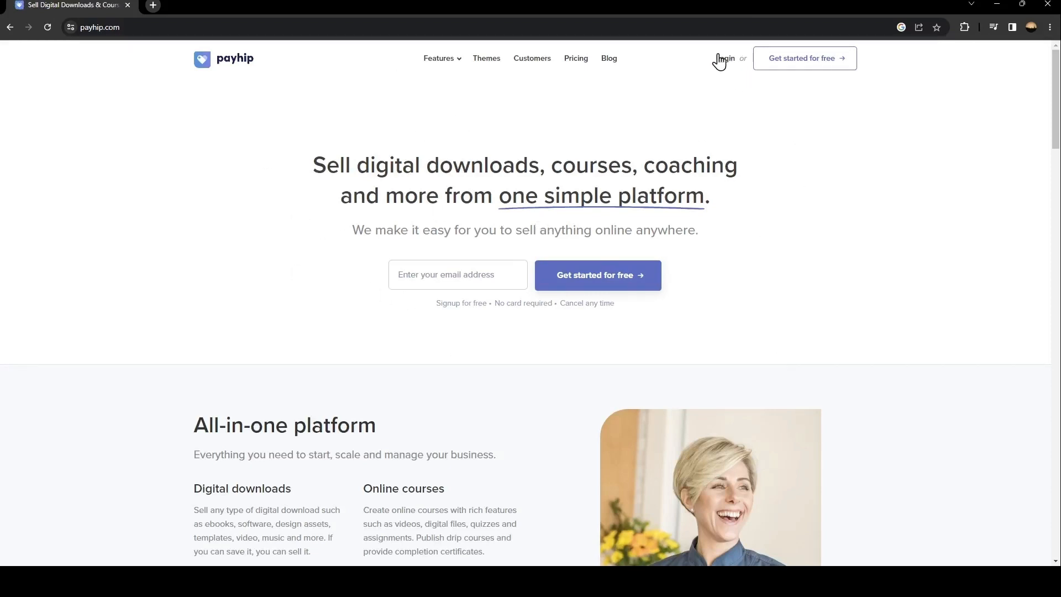
mouse_move(772, 195)
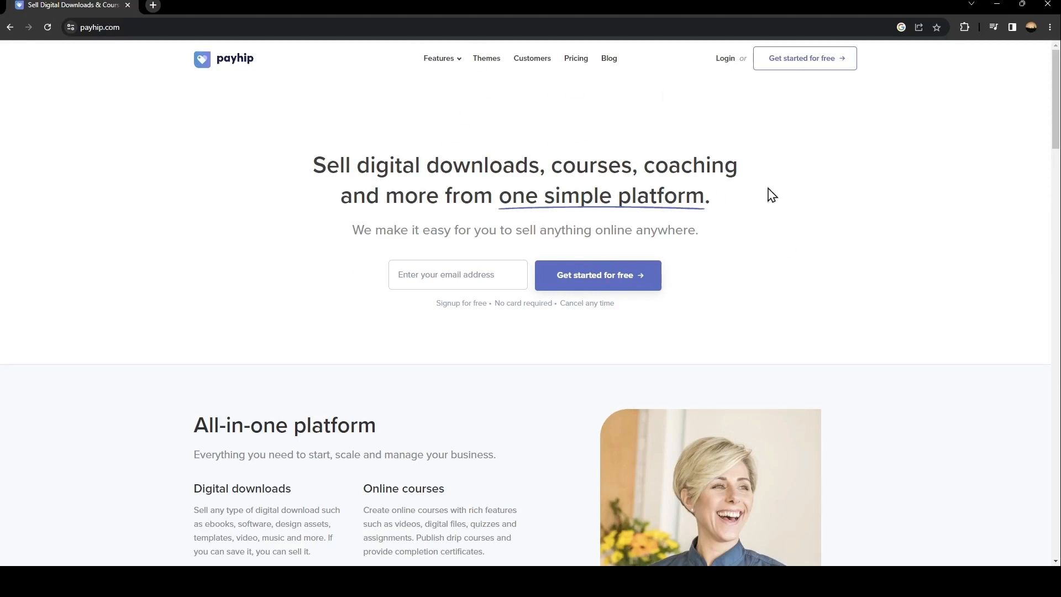
mouse_move(719, 224)
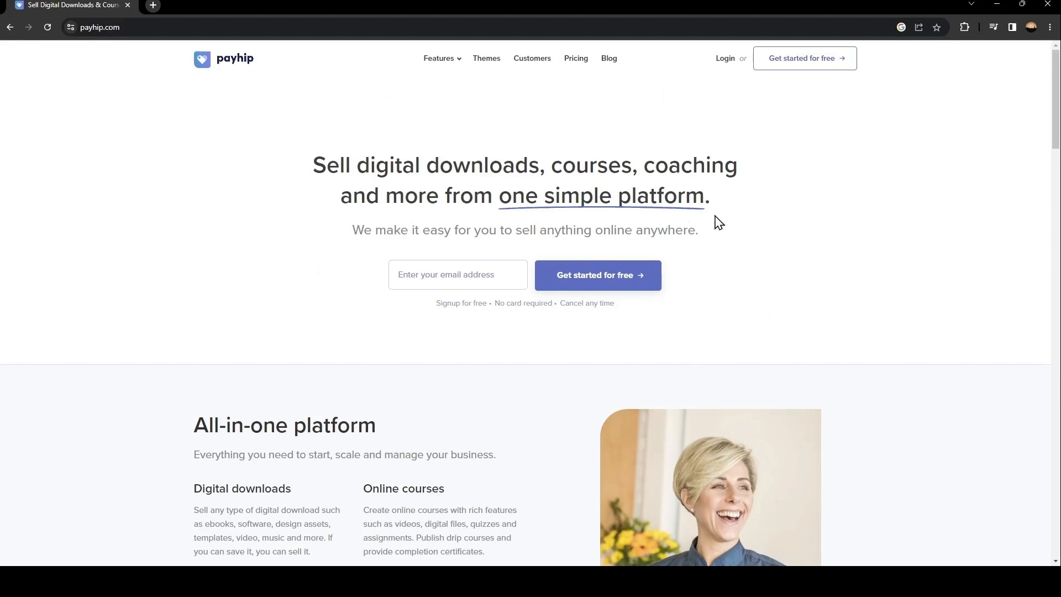
left_click(598, 275)
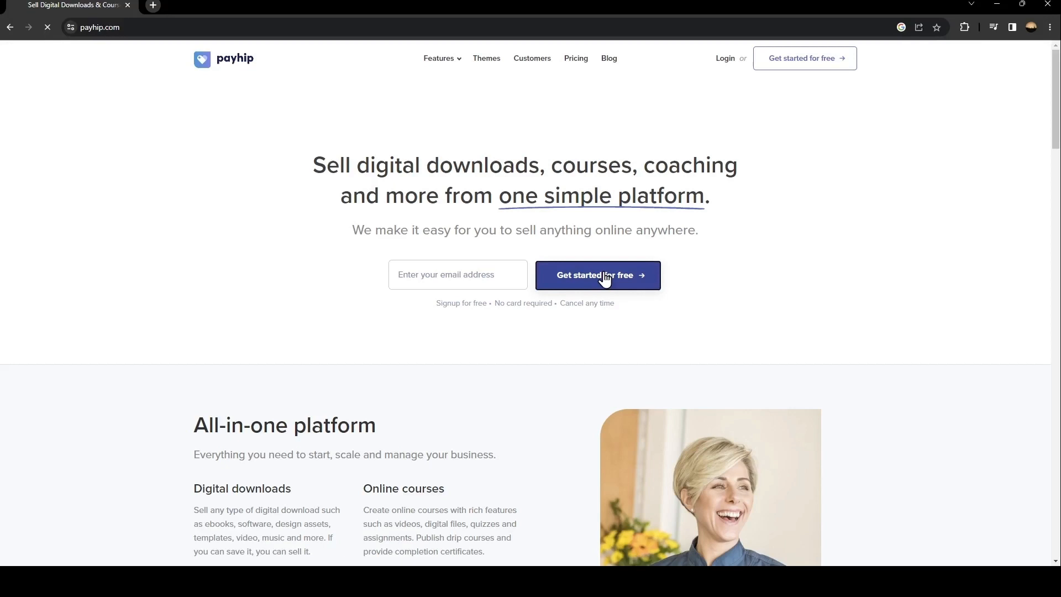
left_click(597, 276)
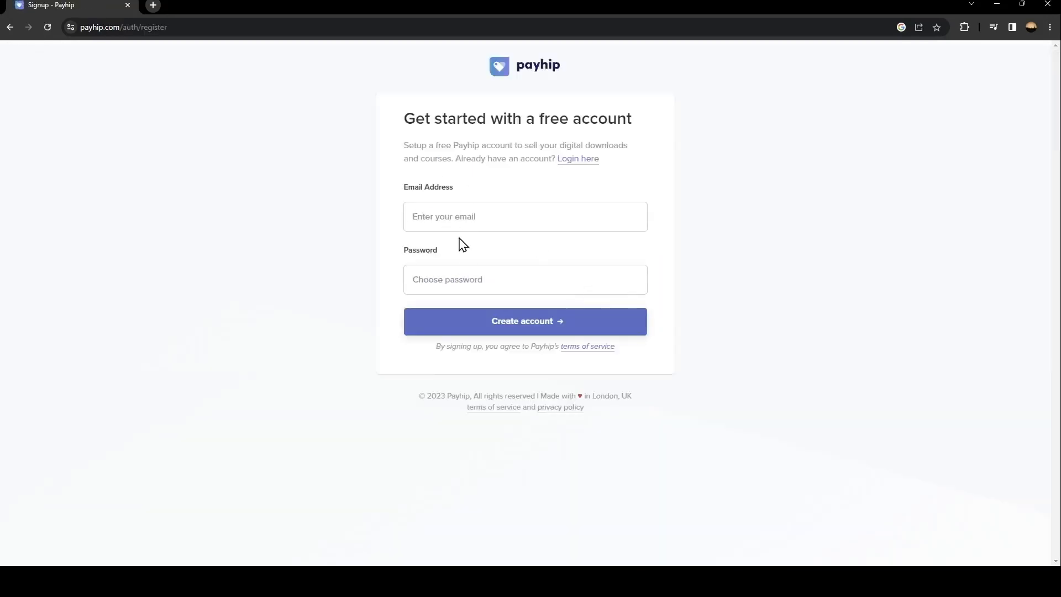
left_click(524, 217)
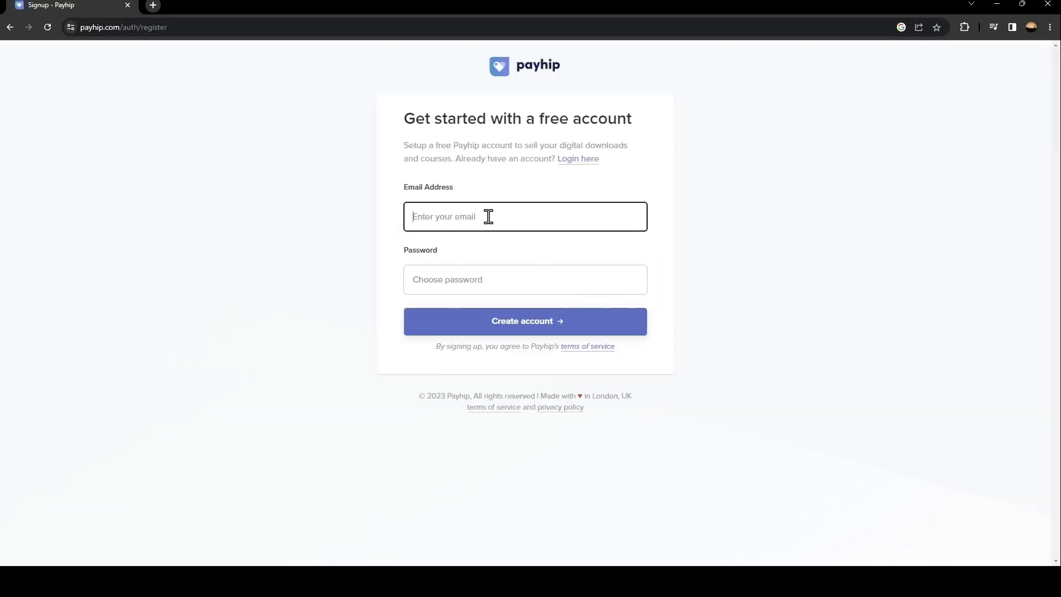
mouse_move(524, 232)
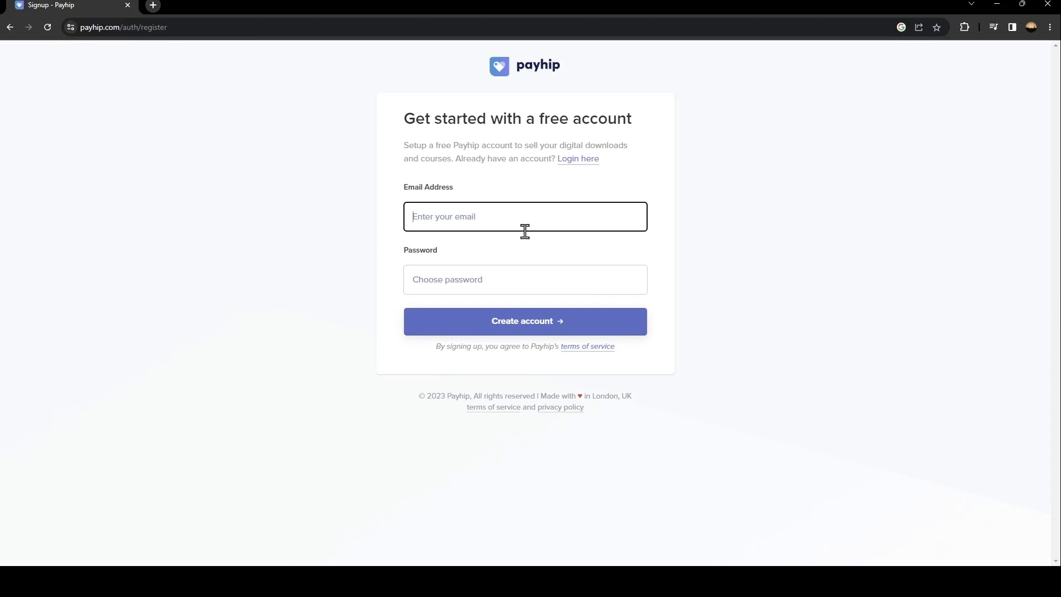
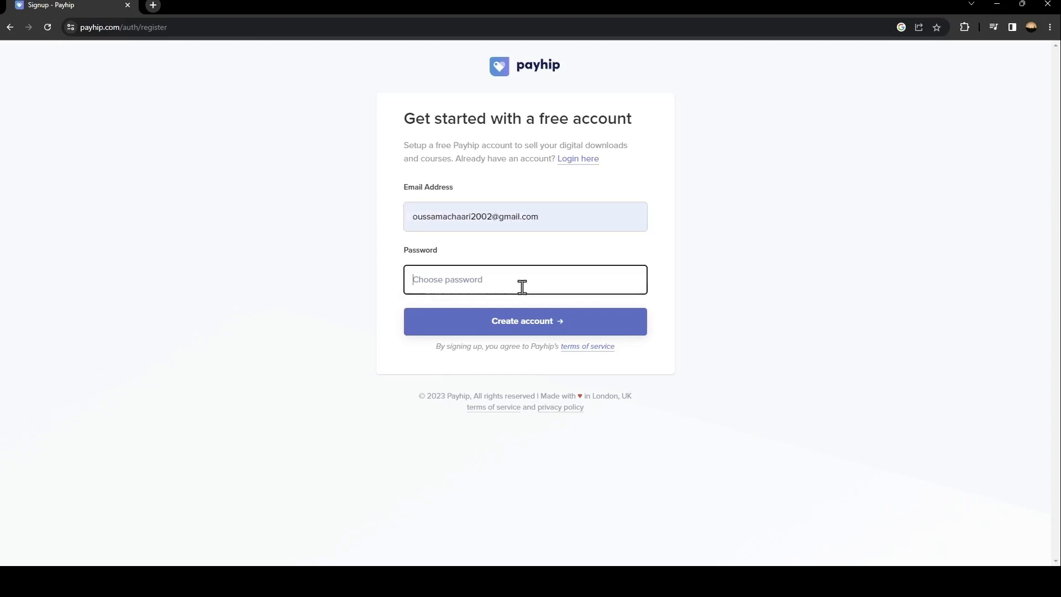
mouse_move(738, 251)
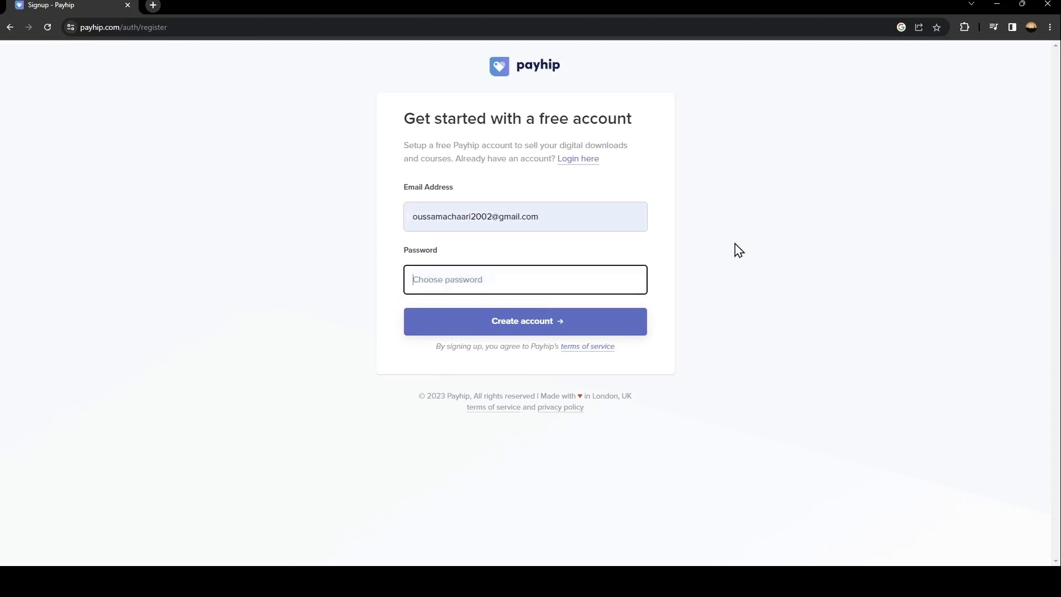
type("password")
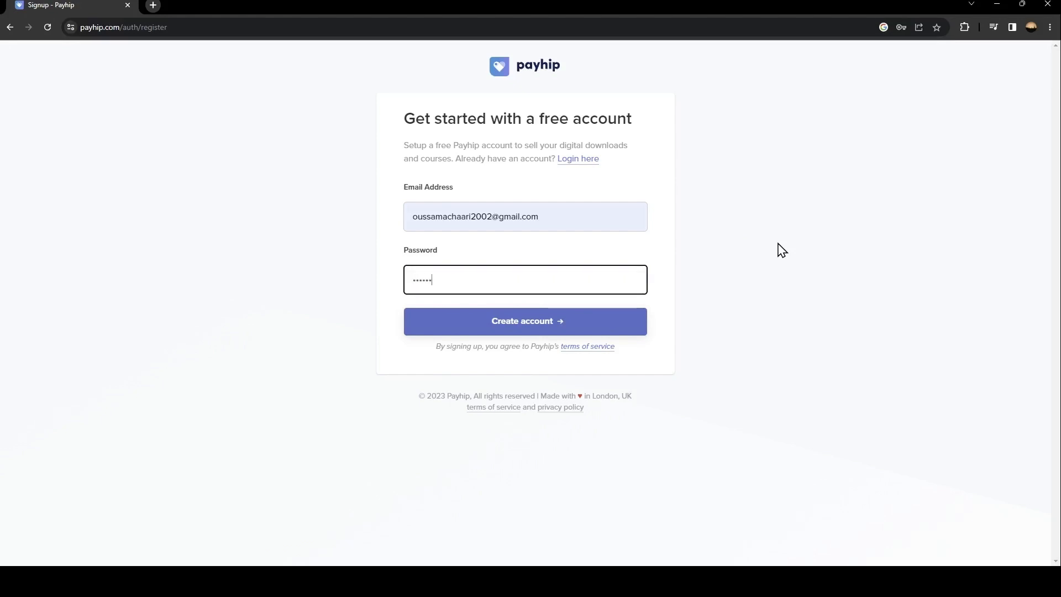
key("Backspace")
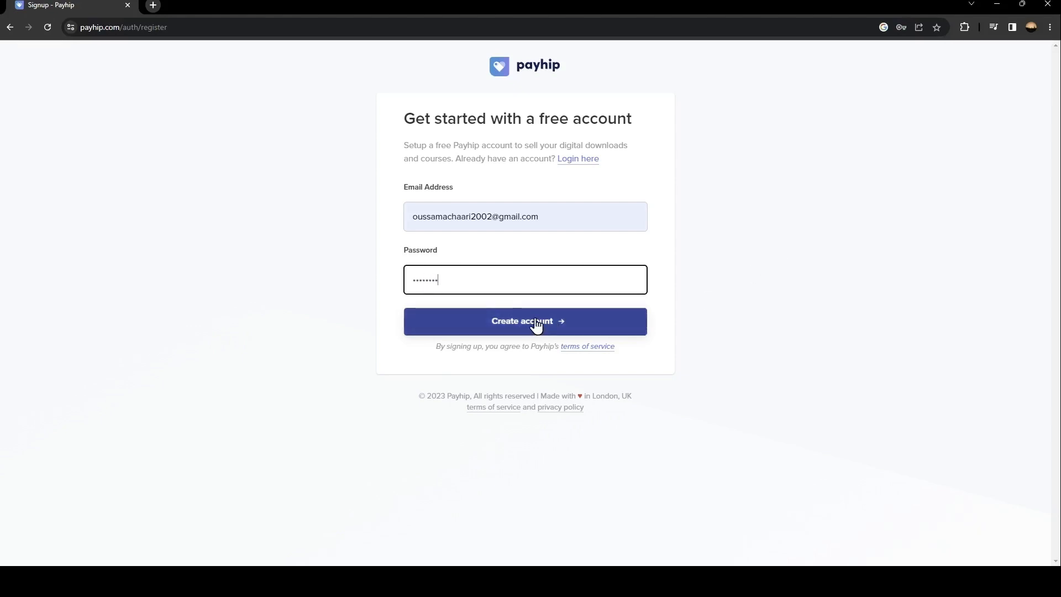
left_click(524, 320)
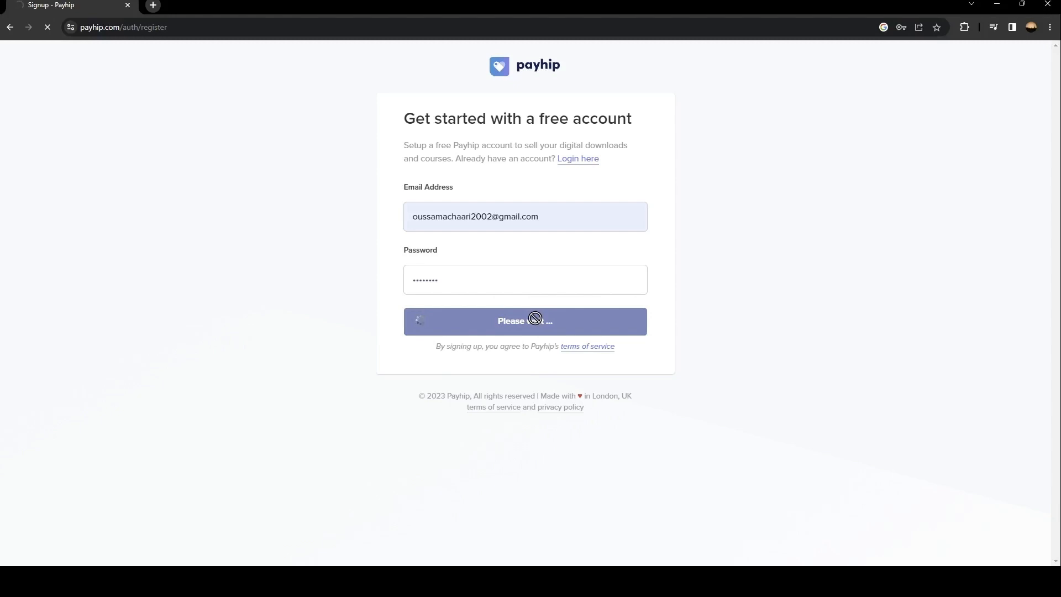
left_click(524, 321)
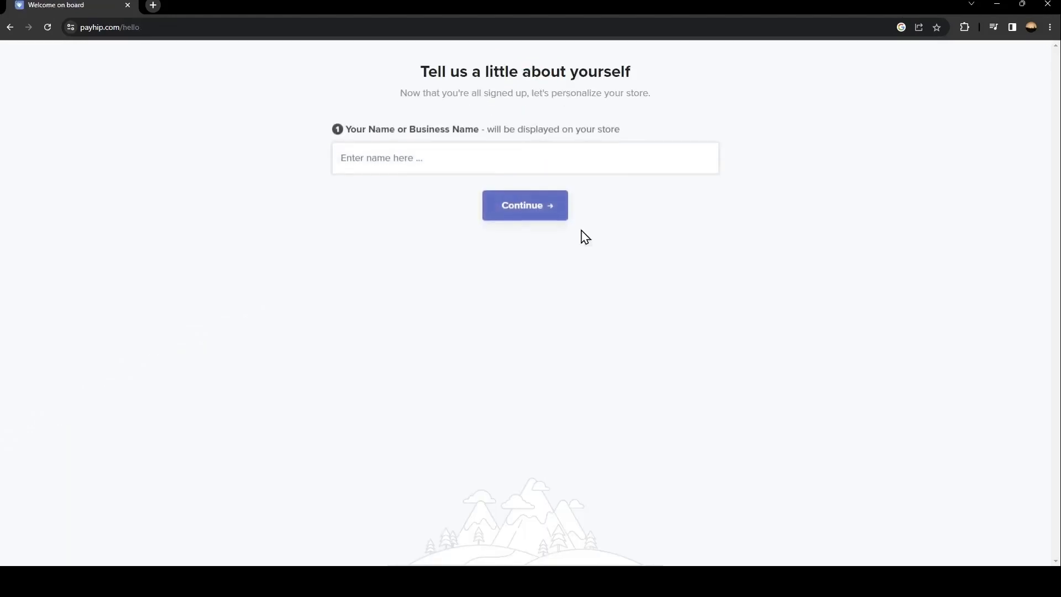
- Enter the store name AIZEN and continue to the username step
left_click(524, 158)
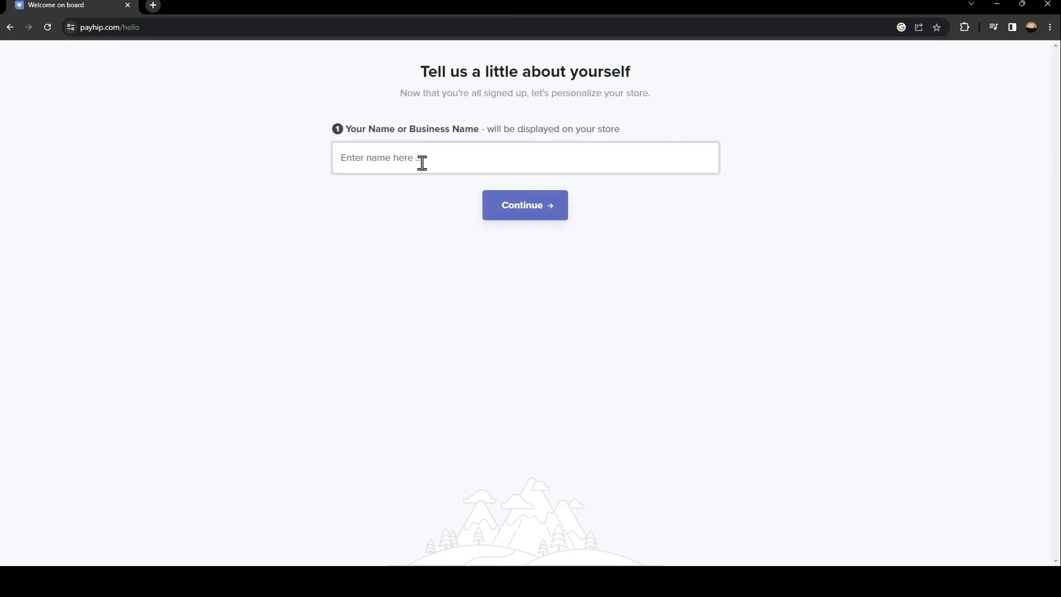
left_click(524, 158)
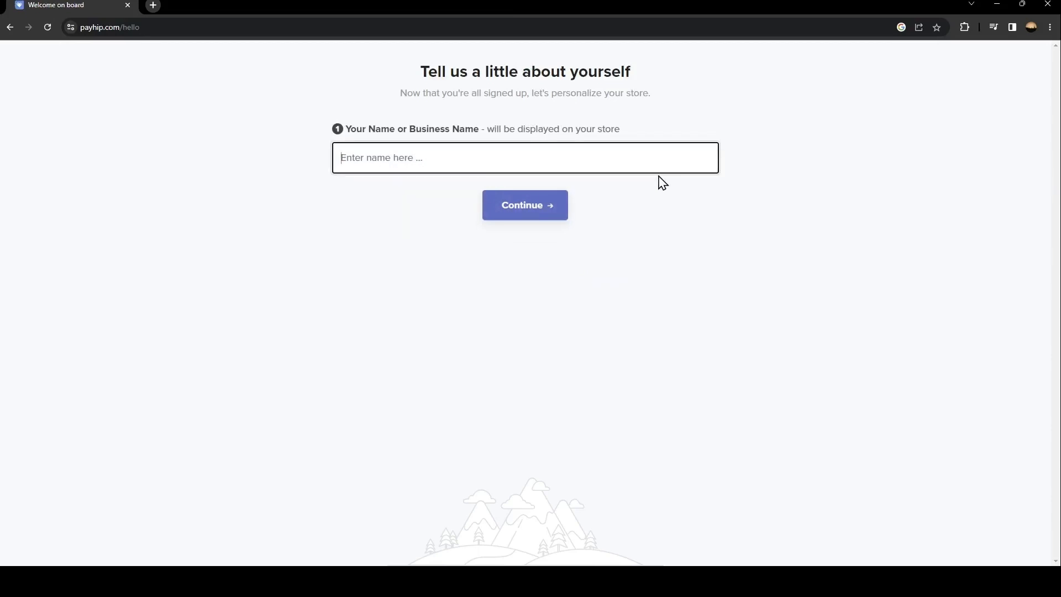
type("A")
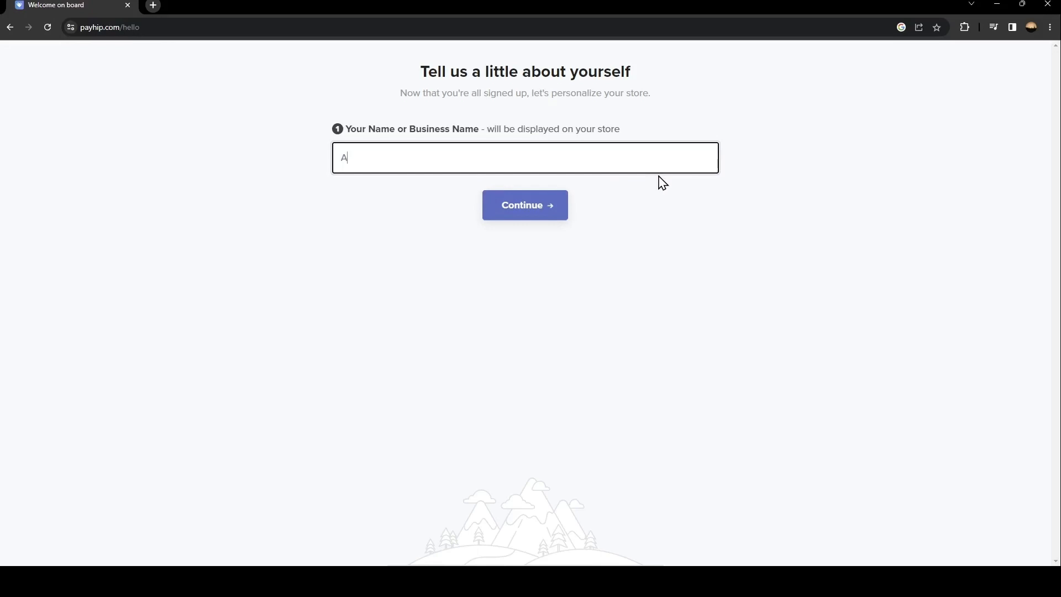
type("iZEN")
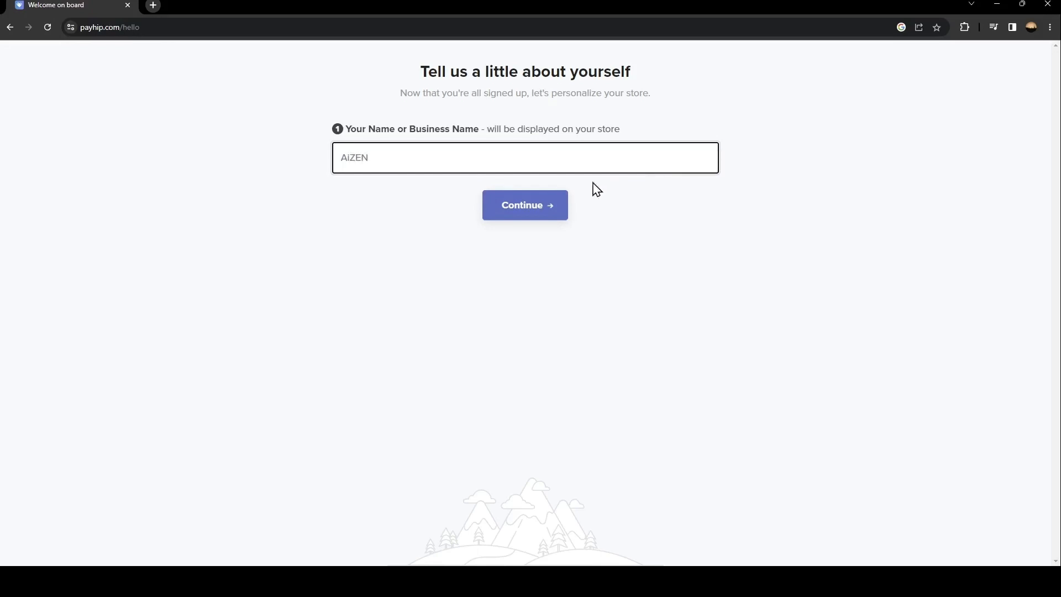
left_click(524, 206)
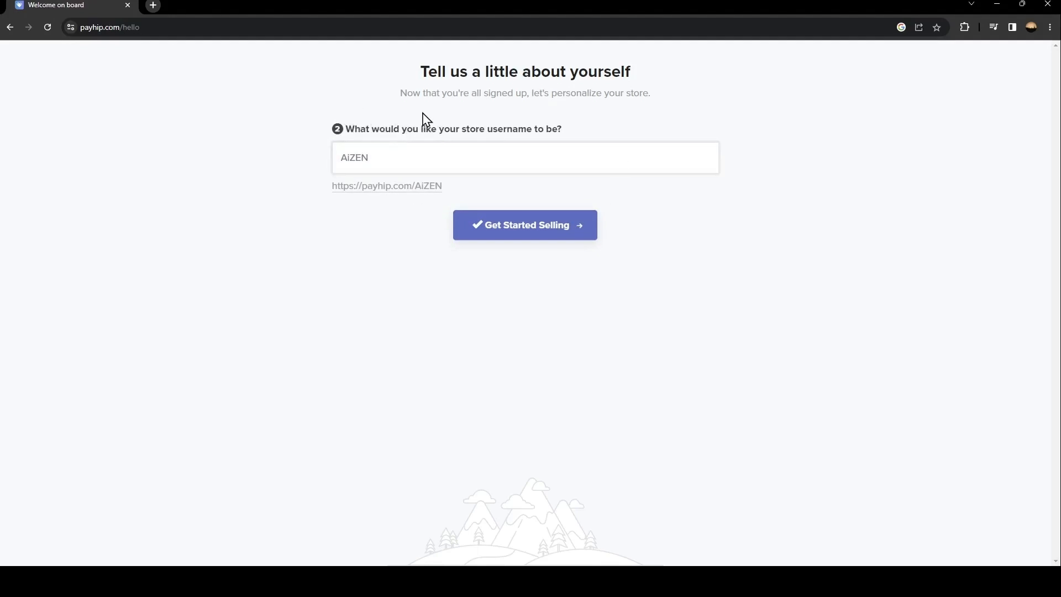
mouse_move(446, 188)
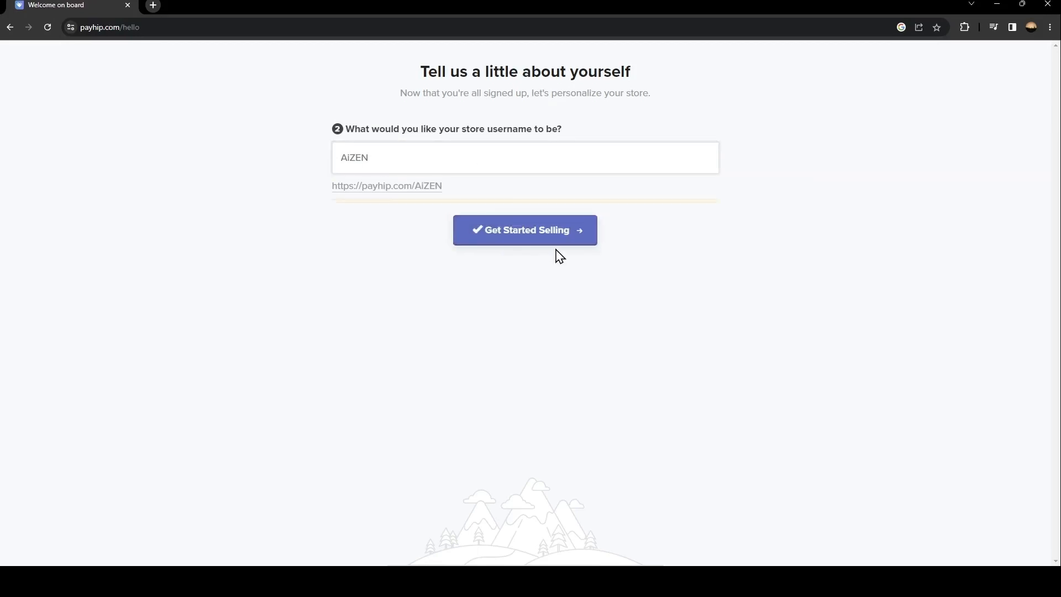
- After AIZEN is rejected as taken, submit the username Aizenthesamurai to finish signup
left_click(524, 230)
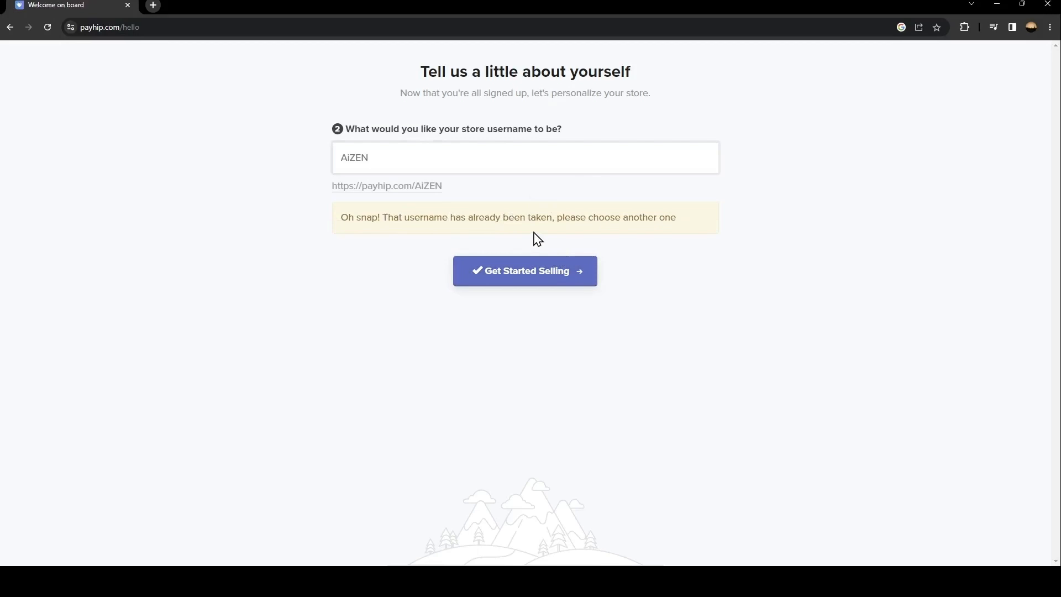
double_click(355, 158)
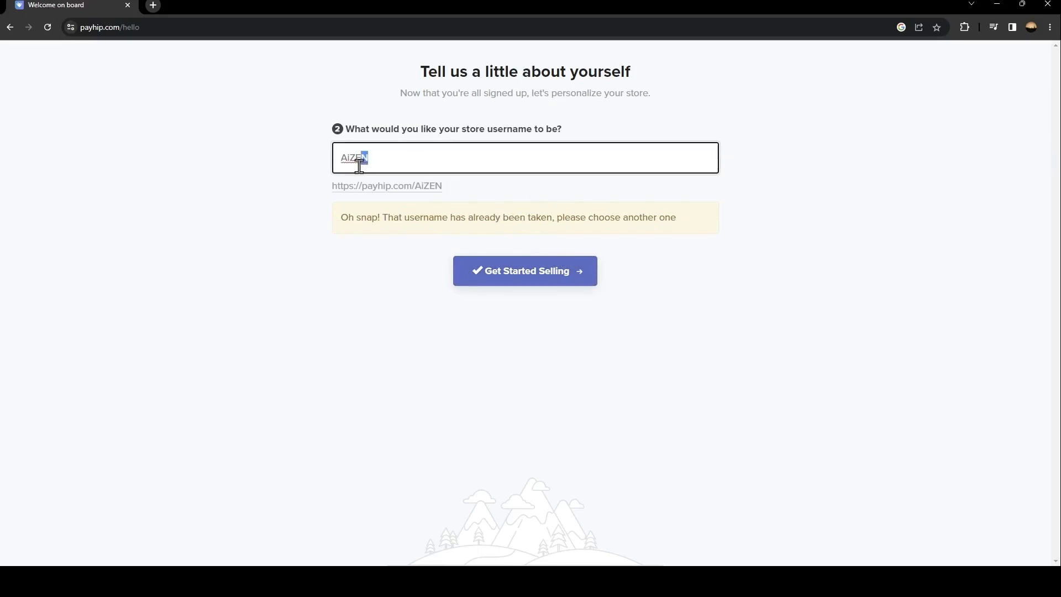
type("Aiz")
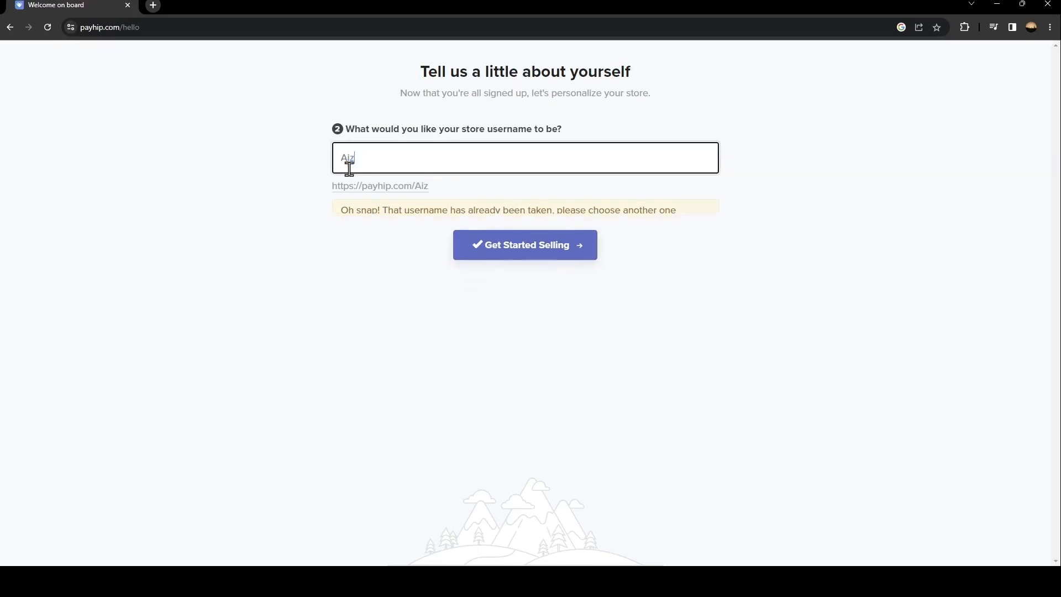
type("enthe")
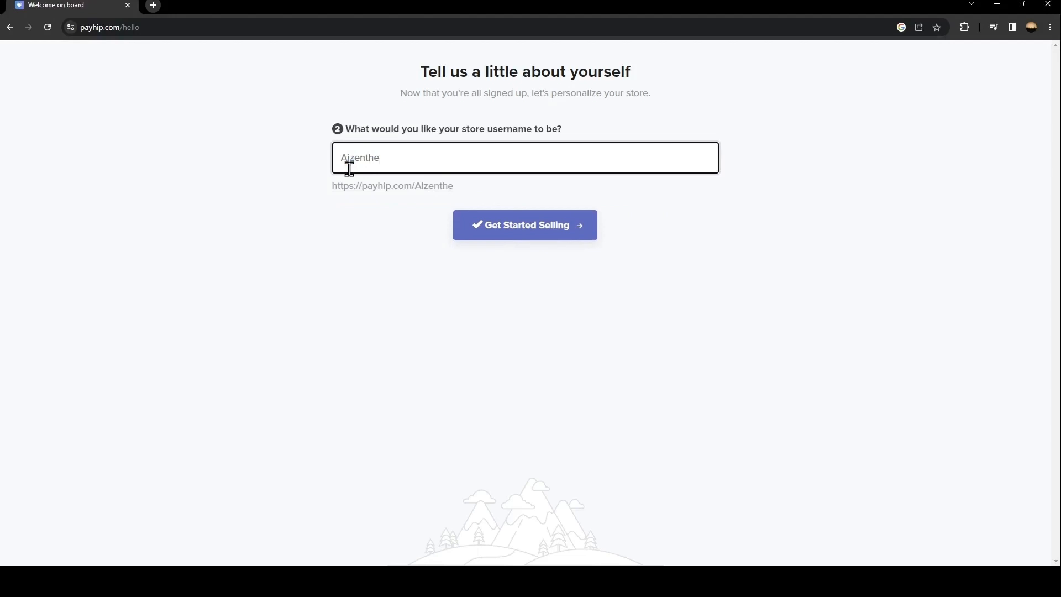
type("samu")
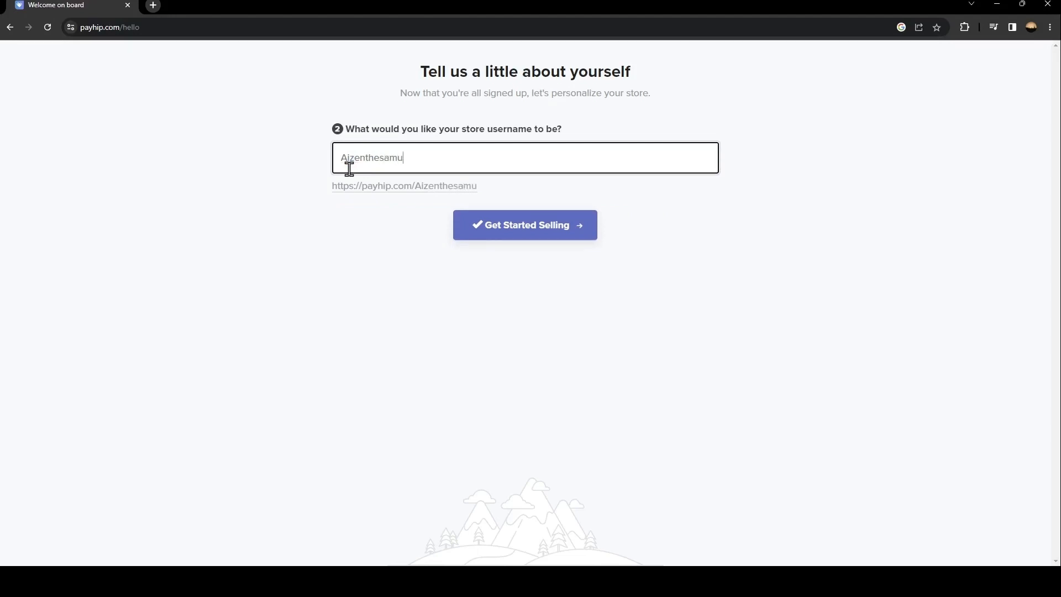
left_click(524, 225)
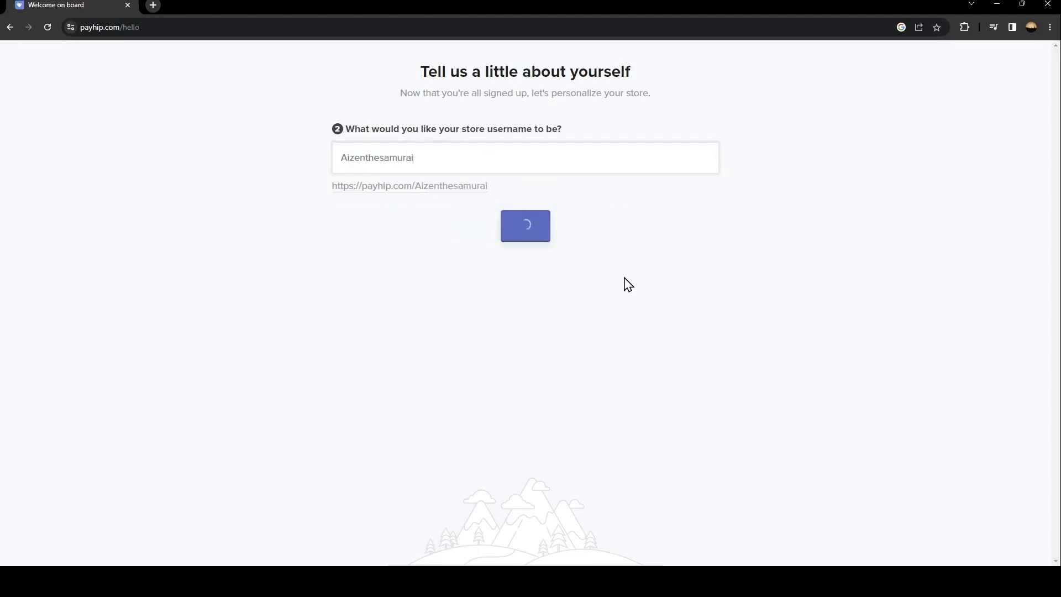
left_click(525, 225)
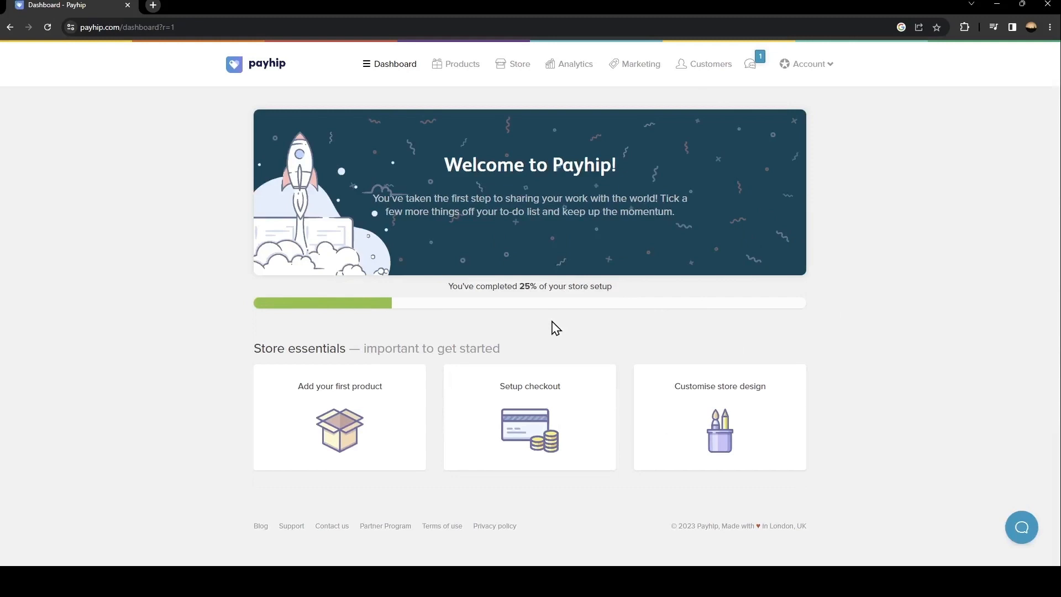
mouse_move(265, 441)
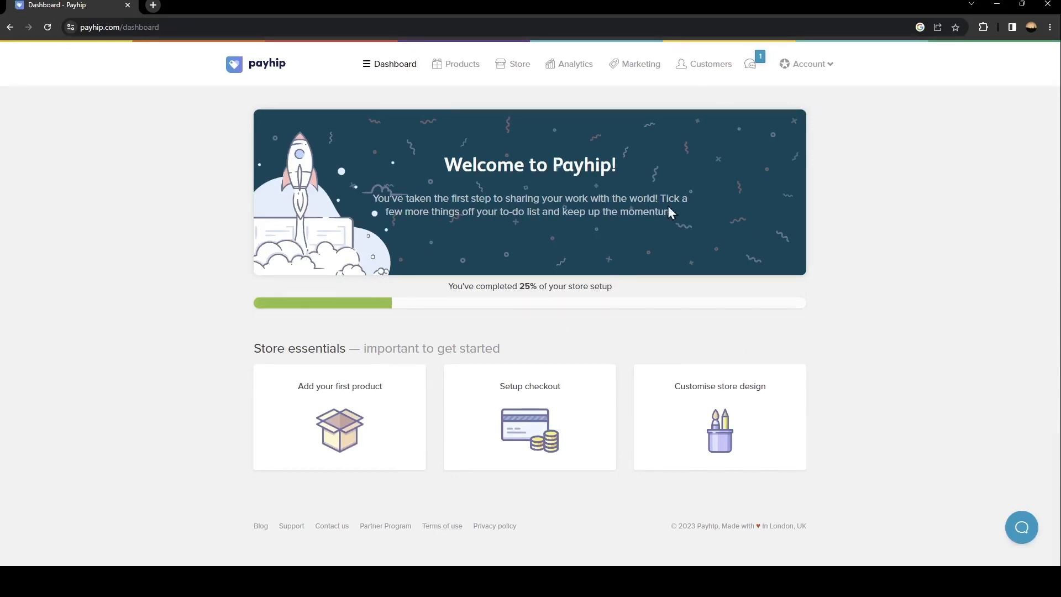
mouse_move(383, 141)
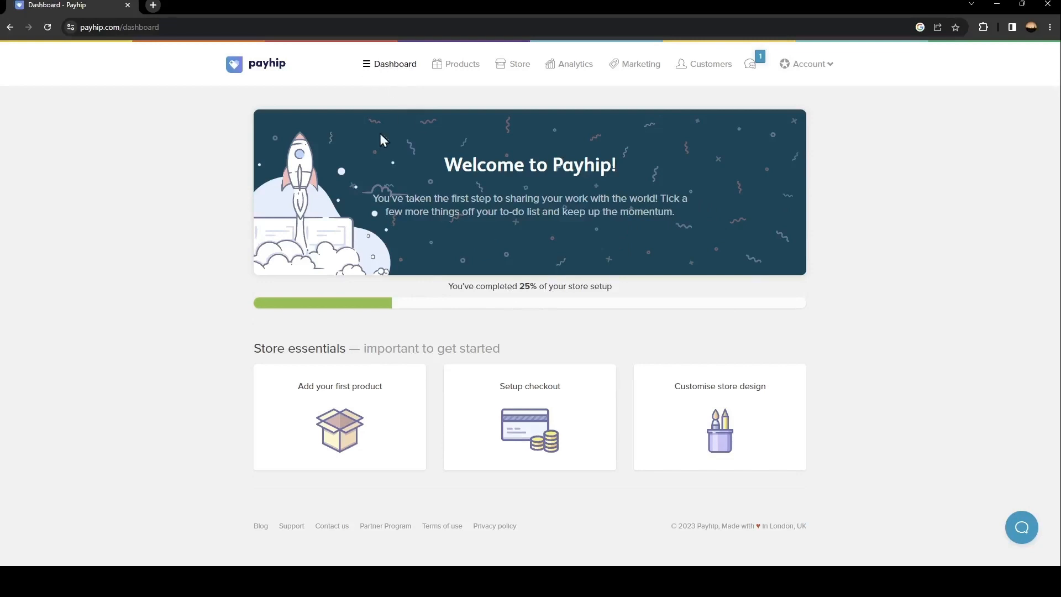
mouse_move(429, 373)
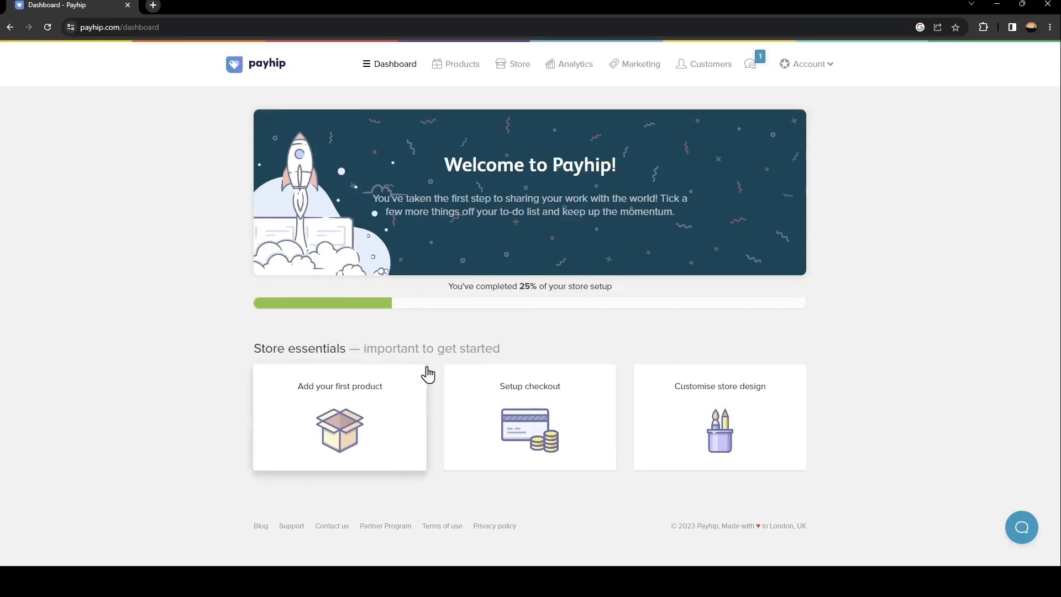
mouse_move(322, 420)
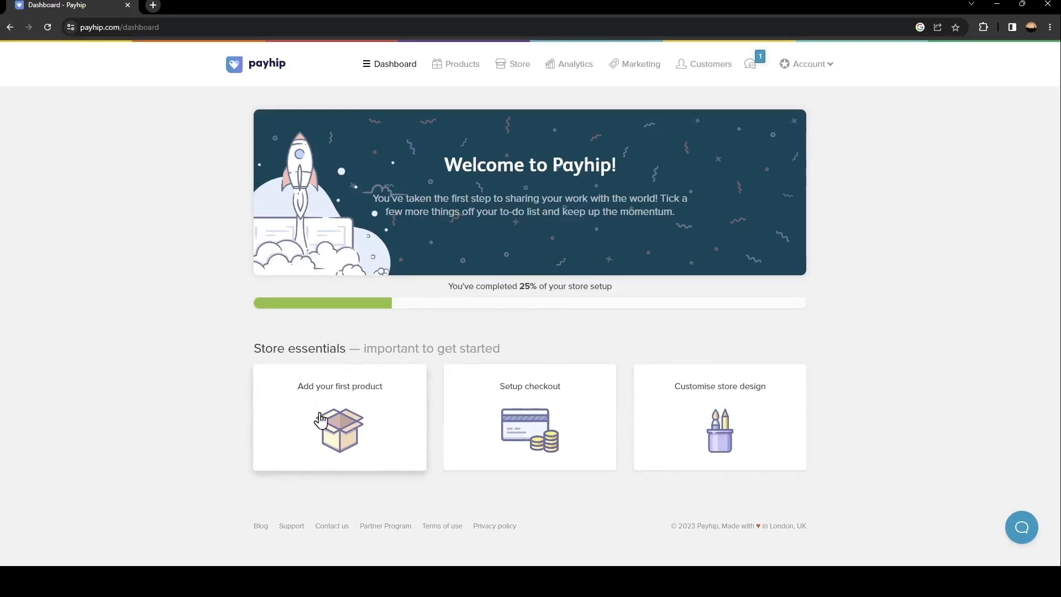
mouse_move(404, 420)
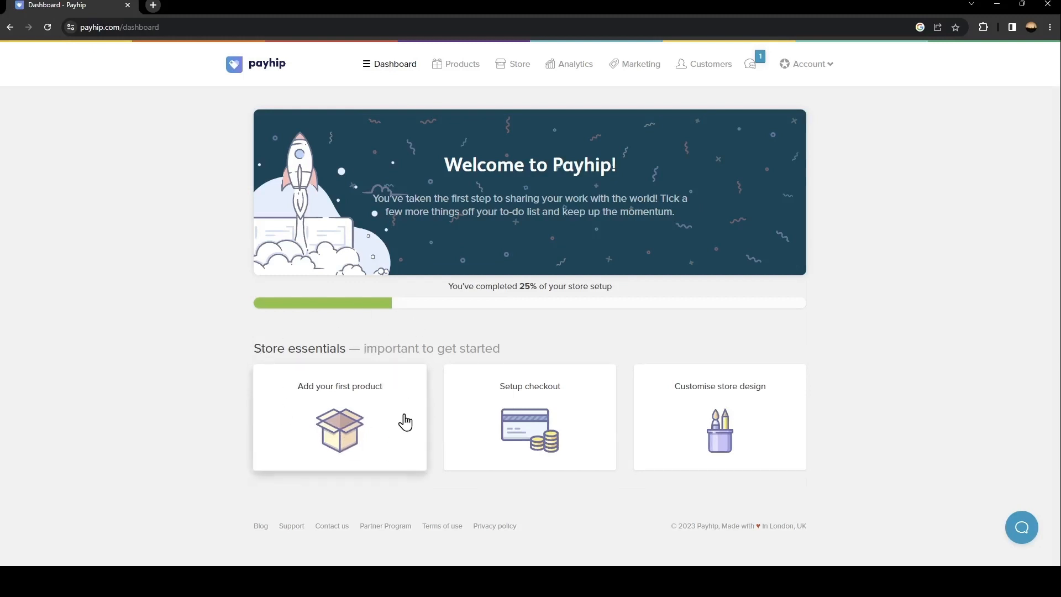
mouse_move(516, 424)
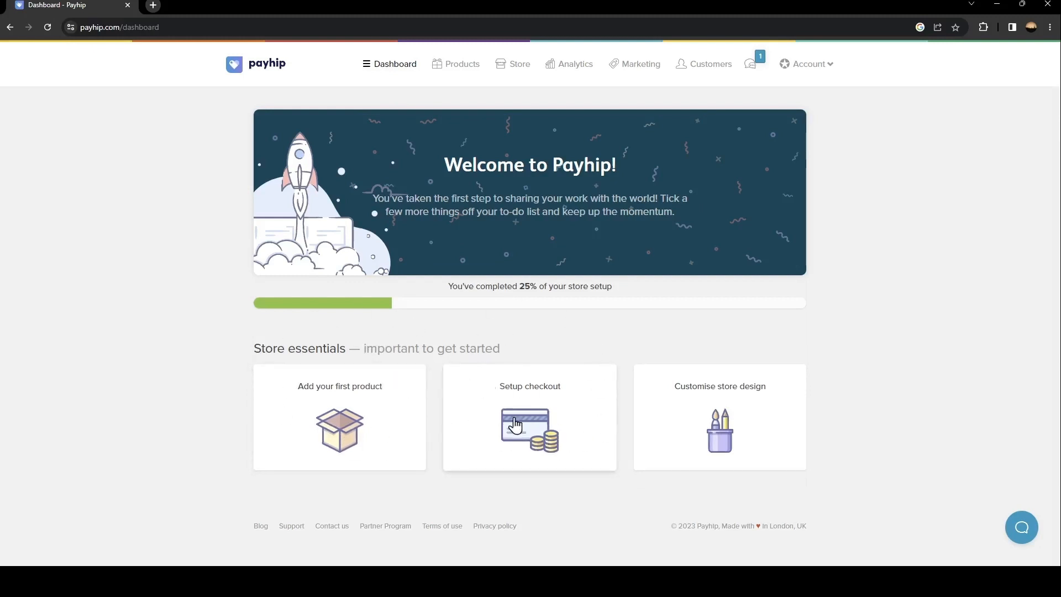
mouse_move(816, 385)
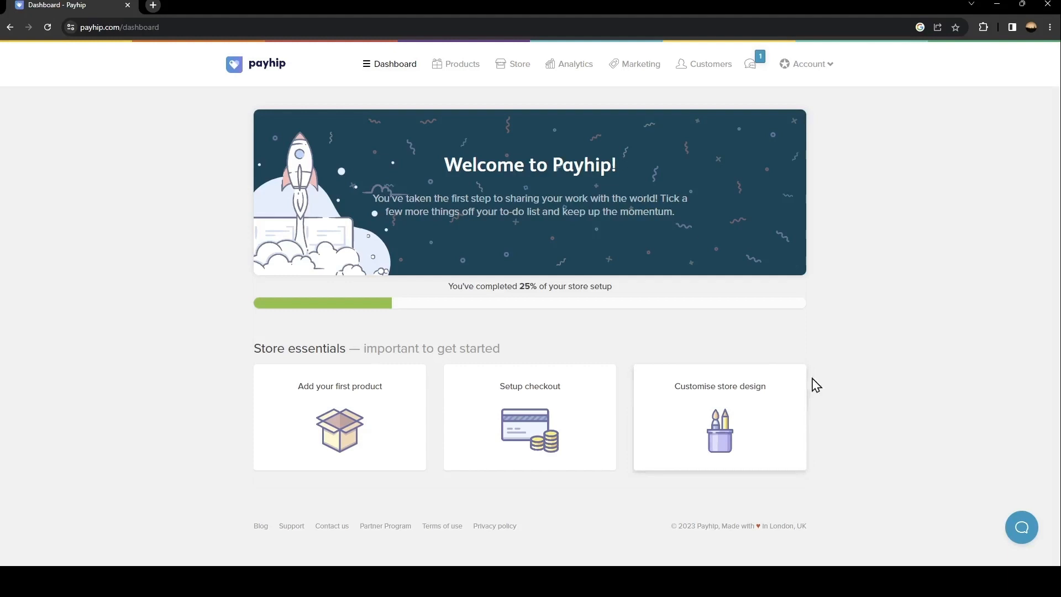
mouse_move(752, 415)
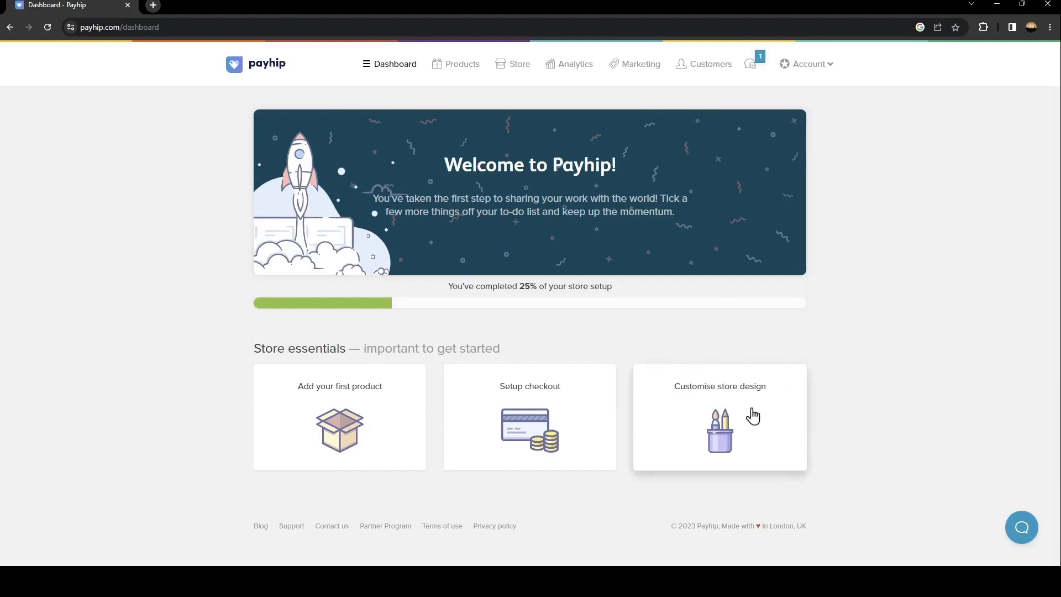
mouse_move(761, 374)
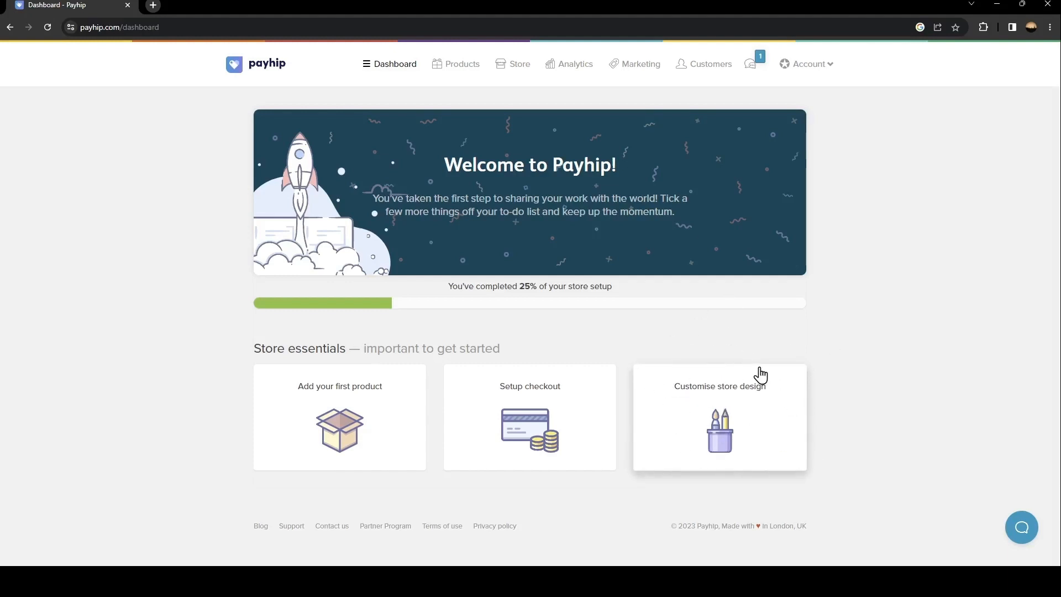
- Go from the dashboard to the Products page
left_click(462, 64)
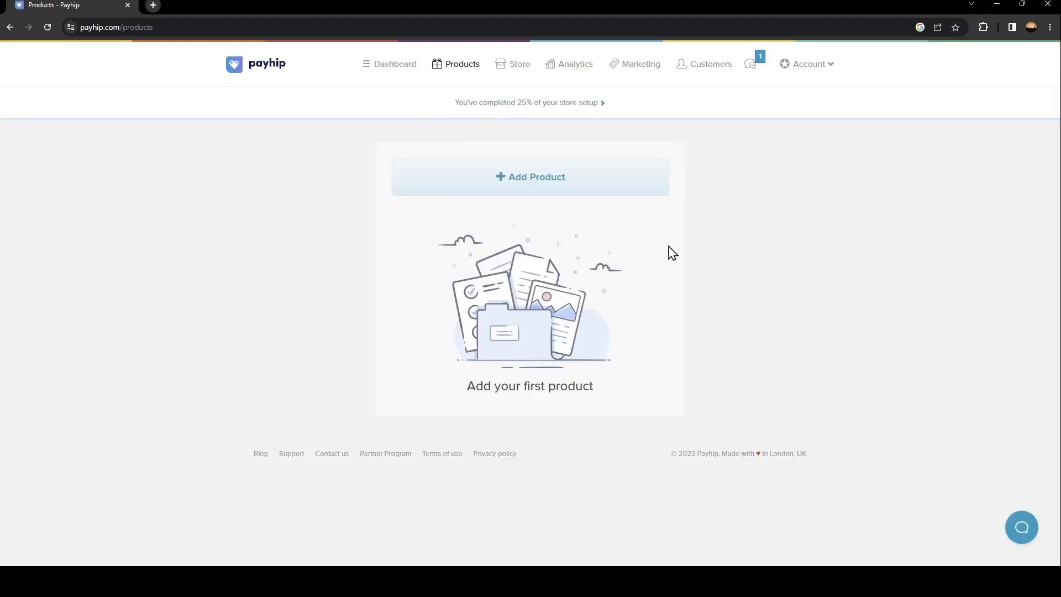
mouse_move(427, 325)
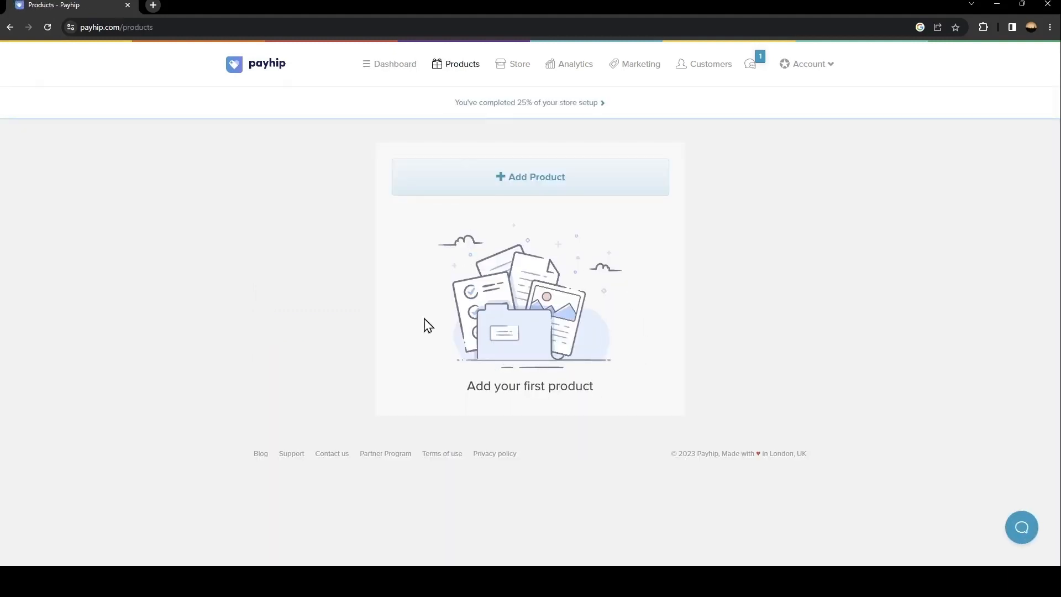
- Leave the empty Products page for the Store page
left_click(518, 64)
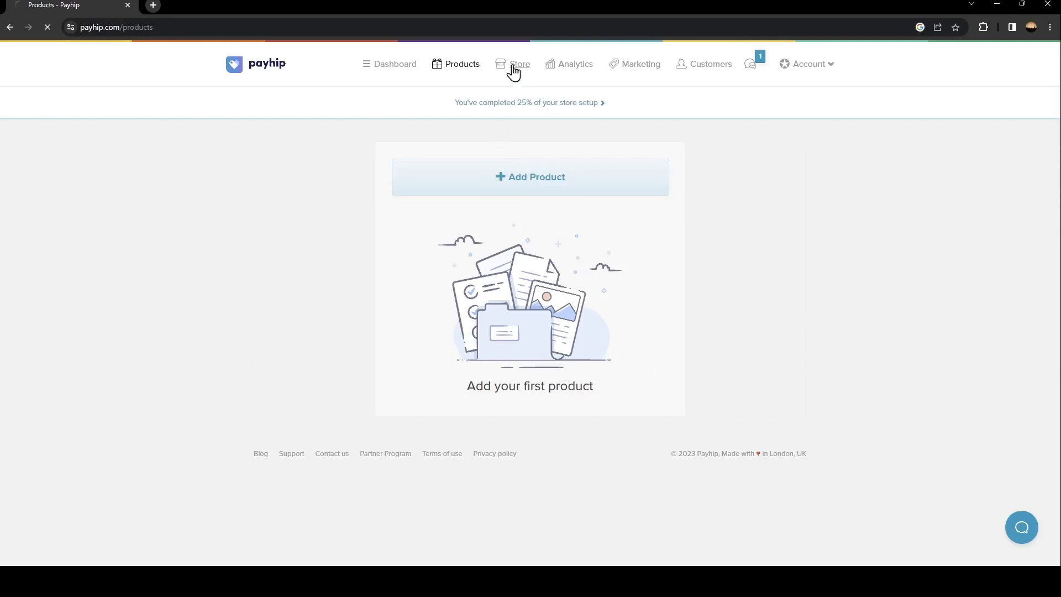
left_click(519, 64)
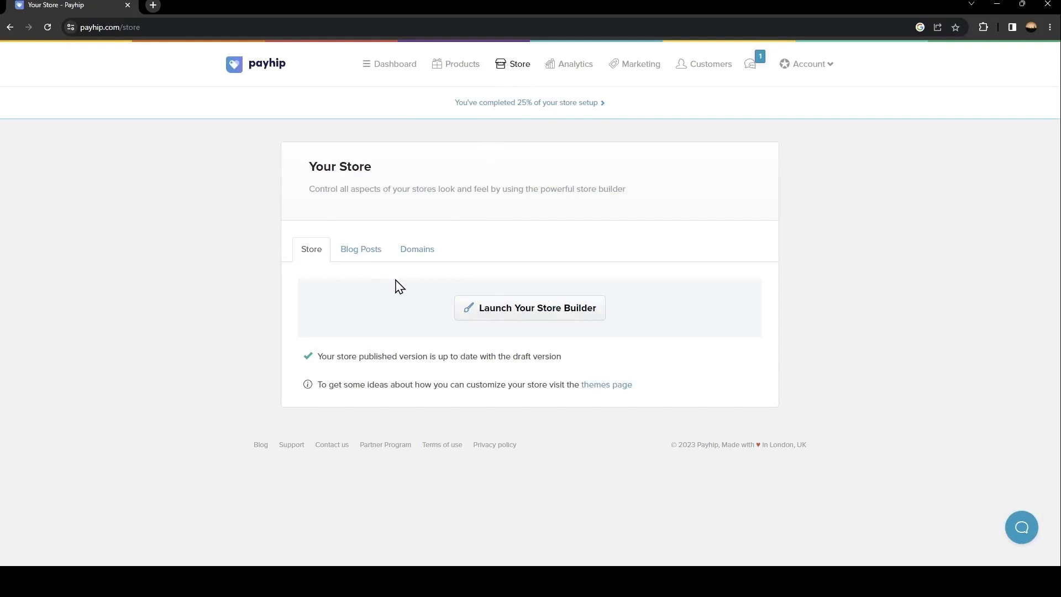
mouse_move(746, 438)
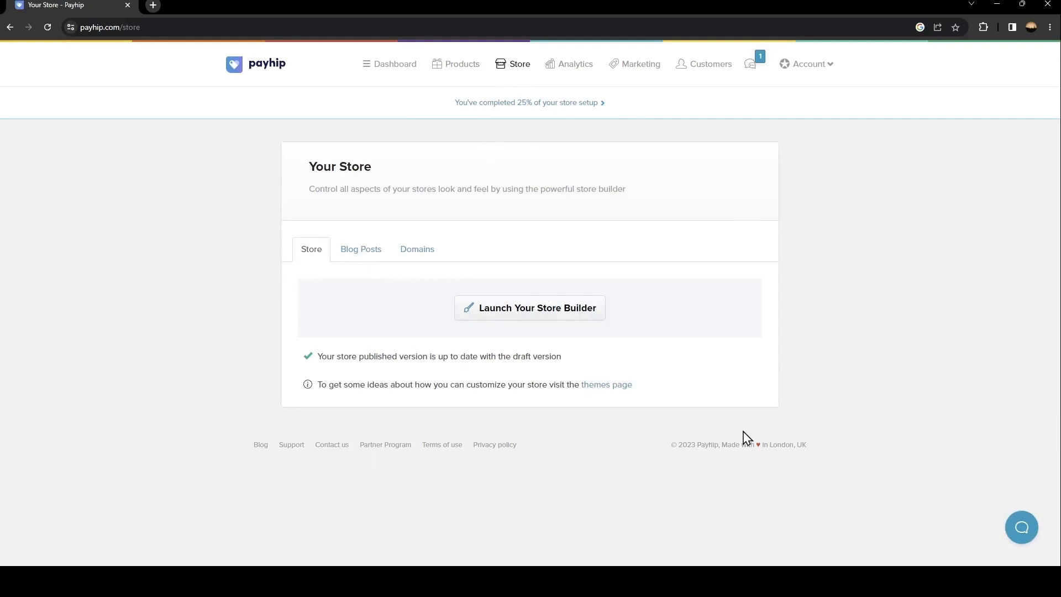
mouse_move(445, 297)
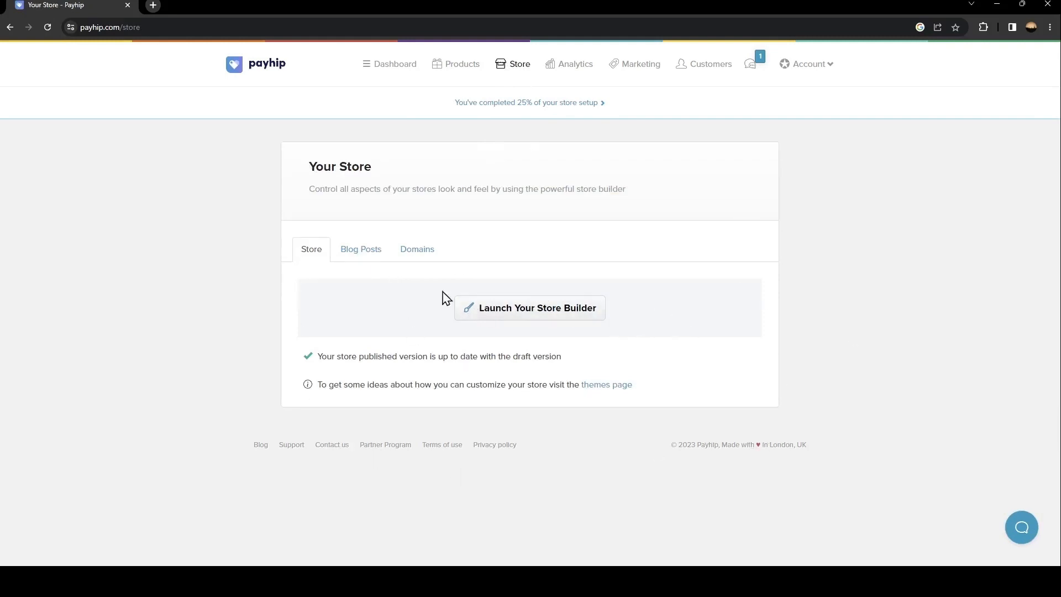
mouse_move(683, 297)
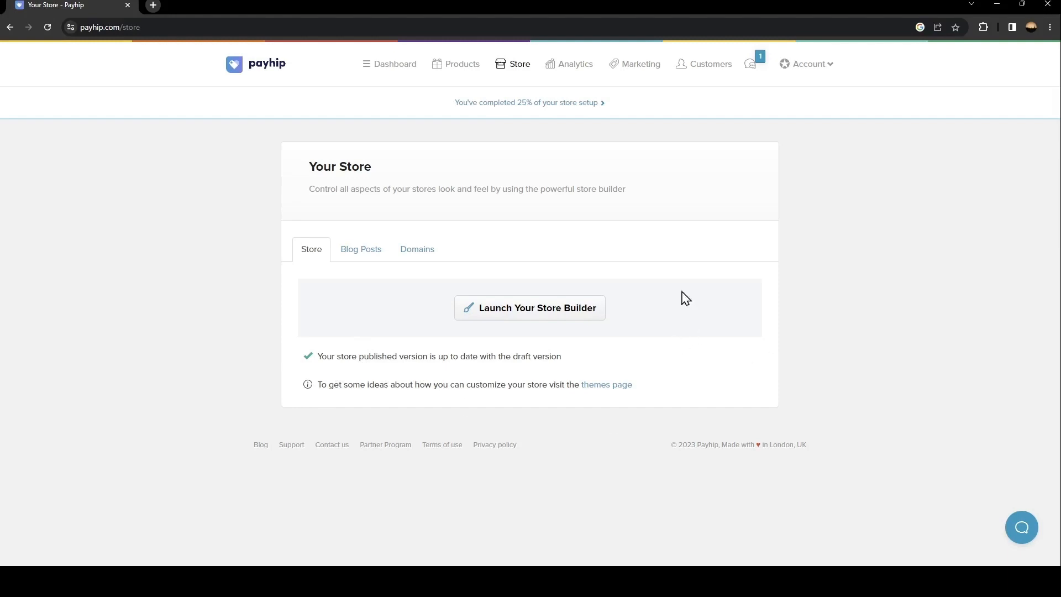
mouse_move(529, 308)
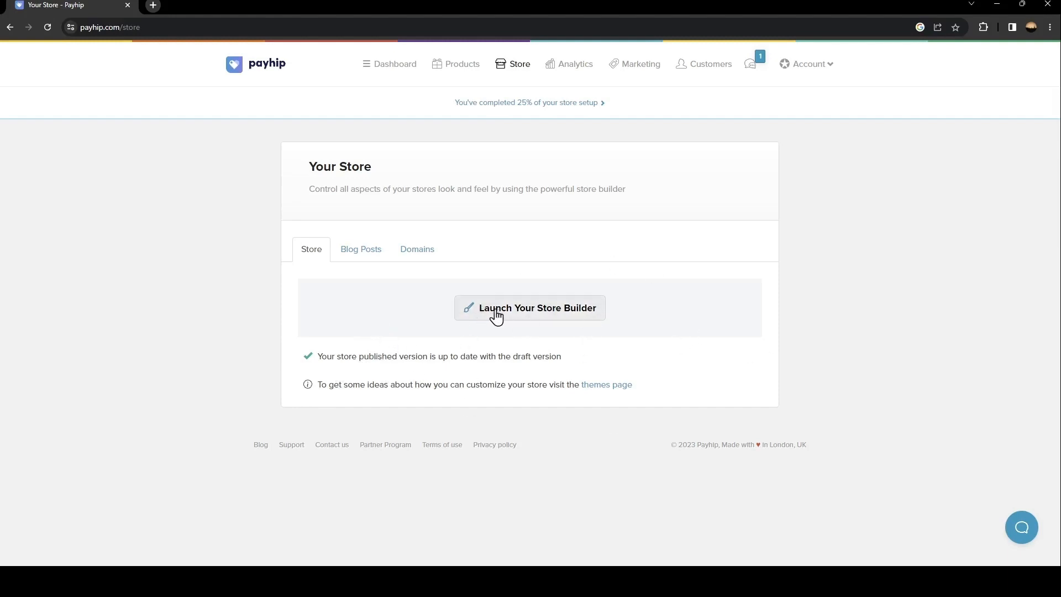
mouse_move(530, 313)
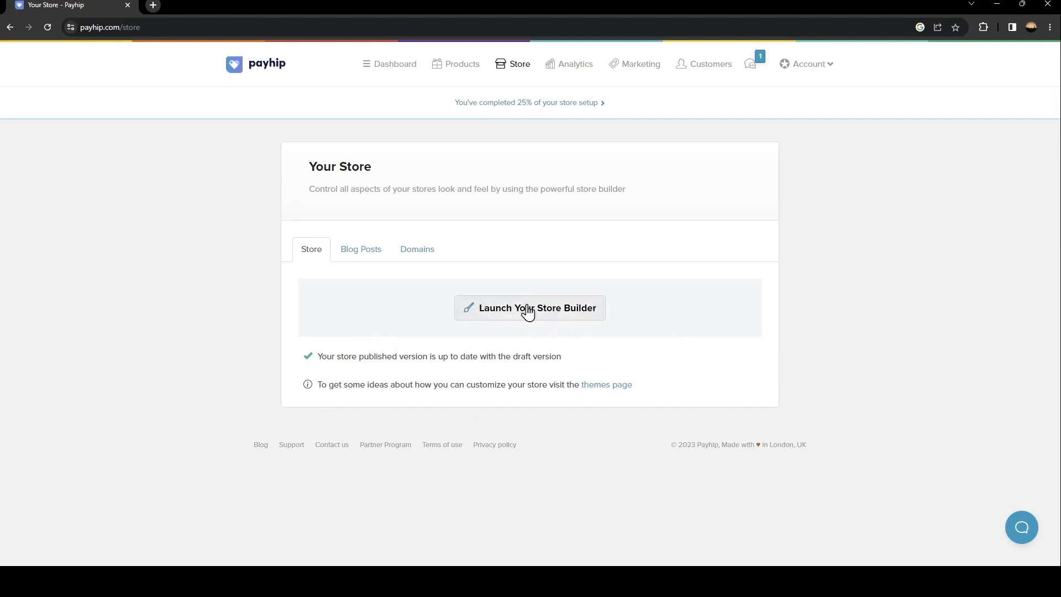
mouse_move(595, 306)
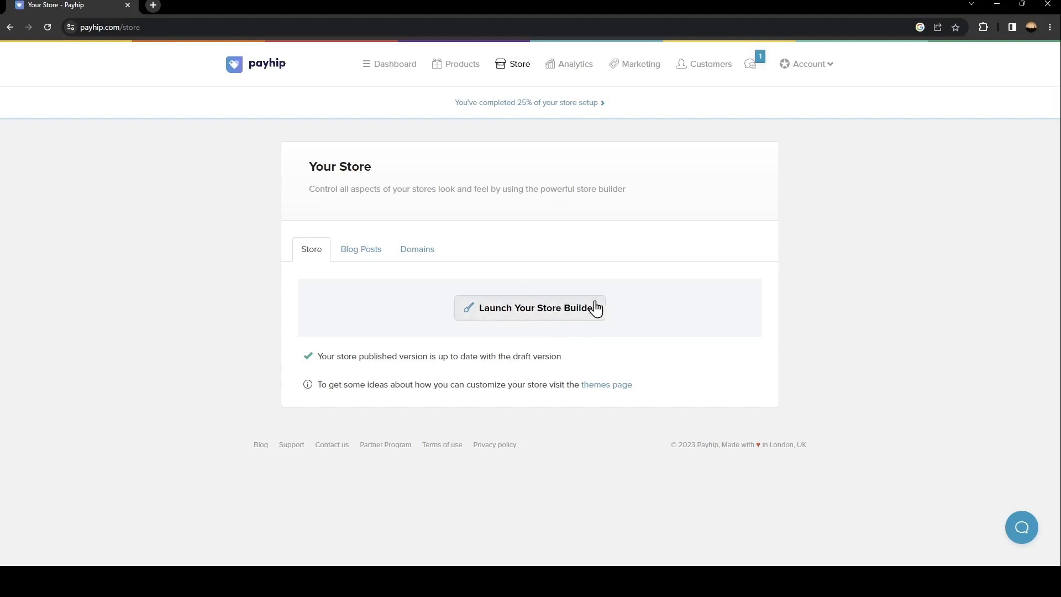
mouse_move(509, 312)
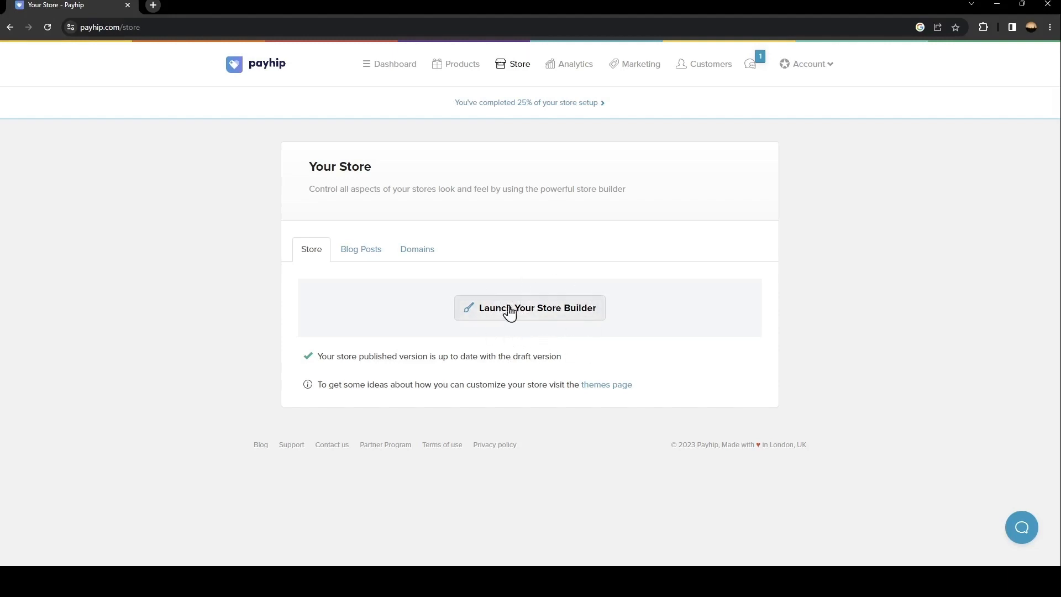
mouse_move(571, 65)
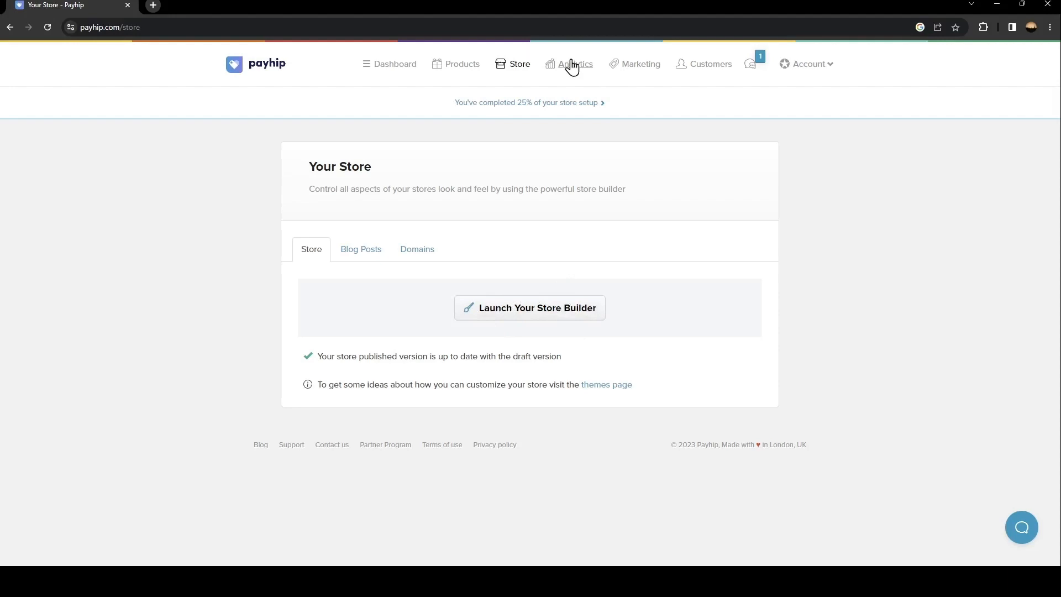
- Go from the Store page to the Analytics page
left_click(570, 64)
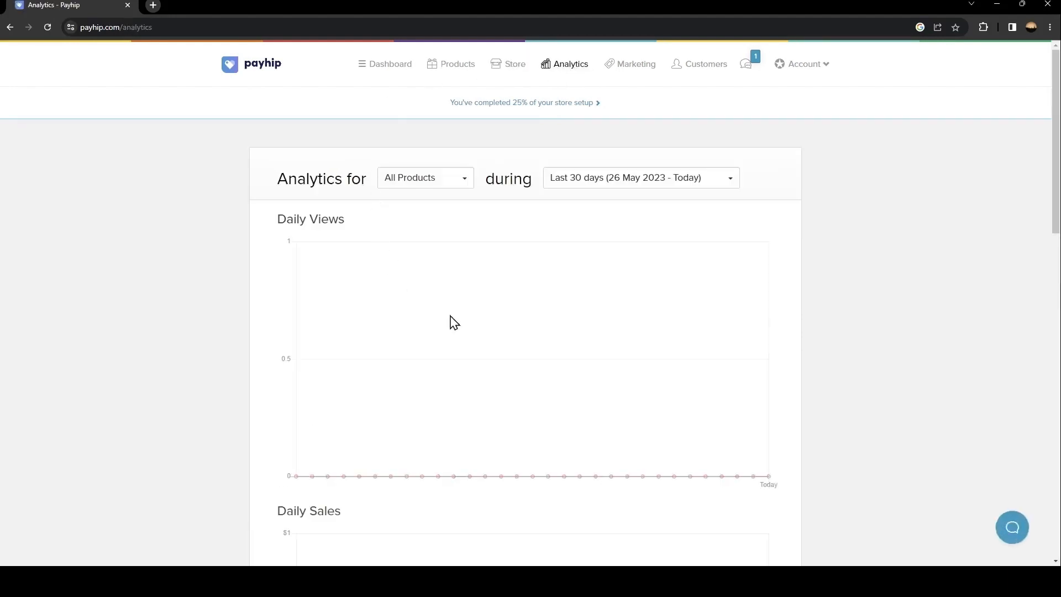
- Scroll through the empty Daily Views and Daily Sales charts, then head to Marketing
scroll("down", 3)
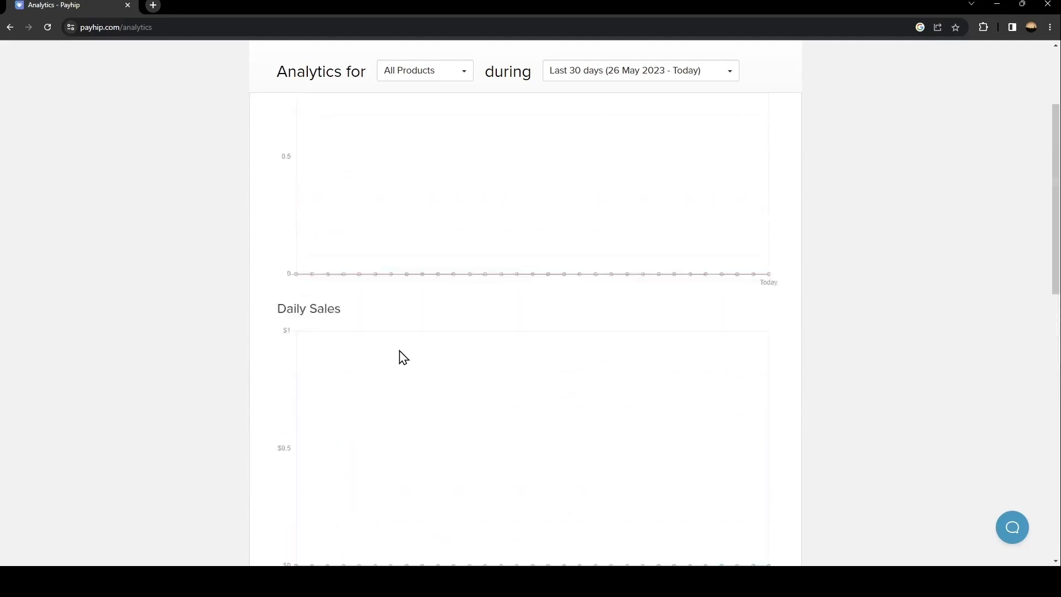
scroll("down", 3)
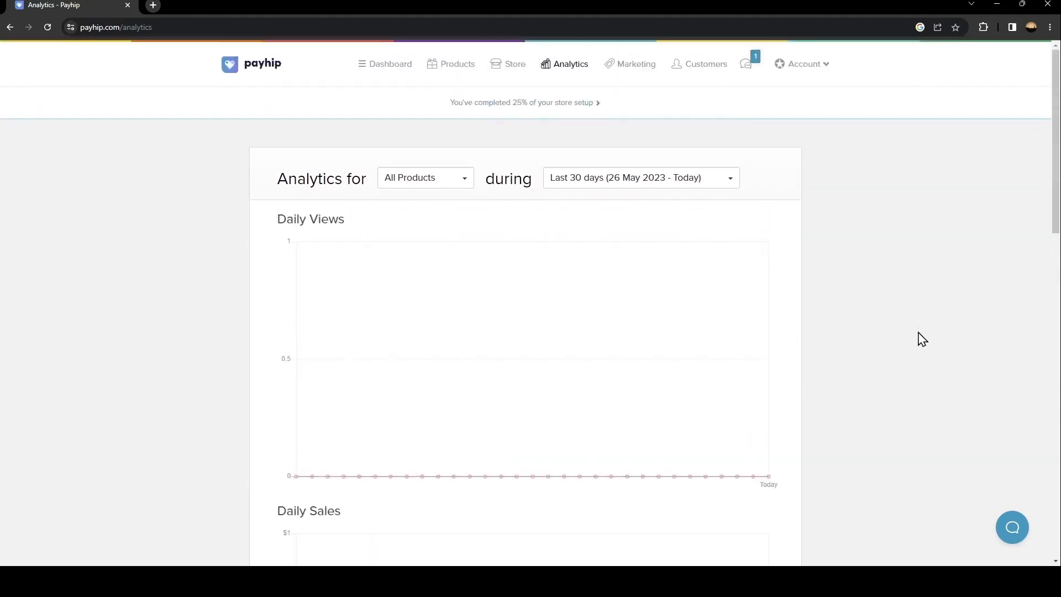
left_click(634, 64)
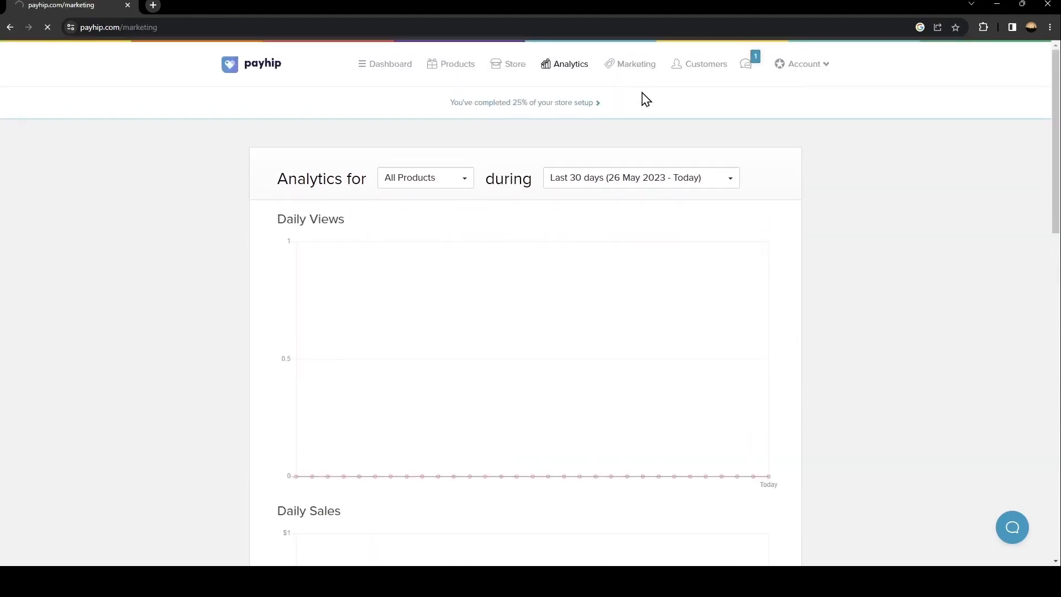
- Review the Marketing page's empty Coupons tab, then go to the Customers page
left_click(635, 64)
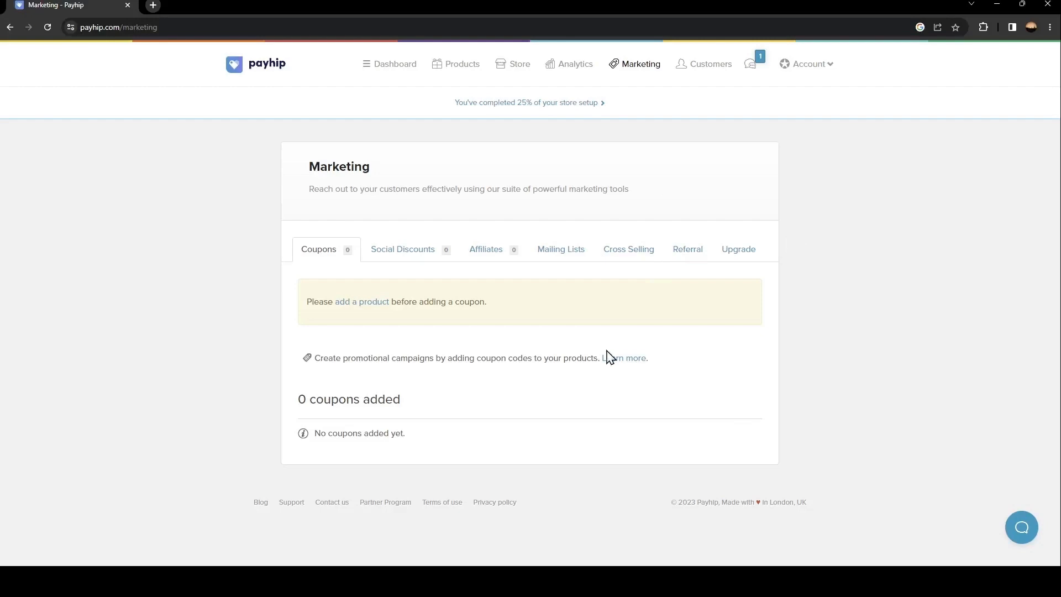
mouse_move(570, 377)
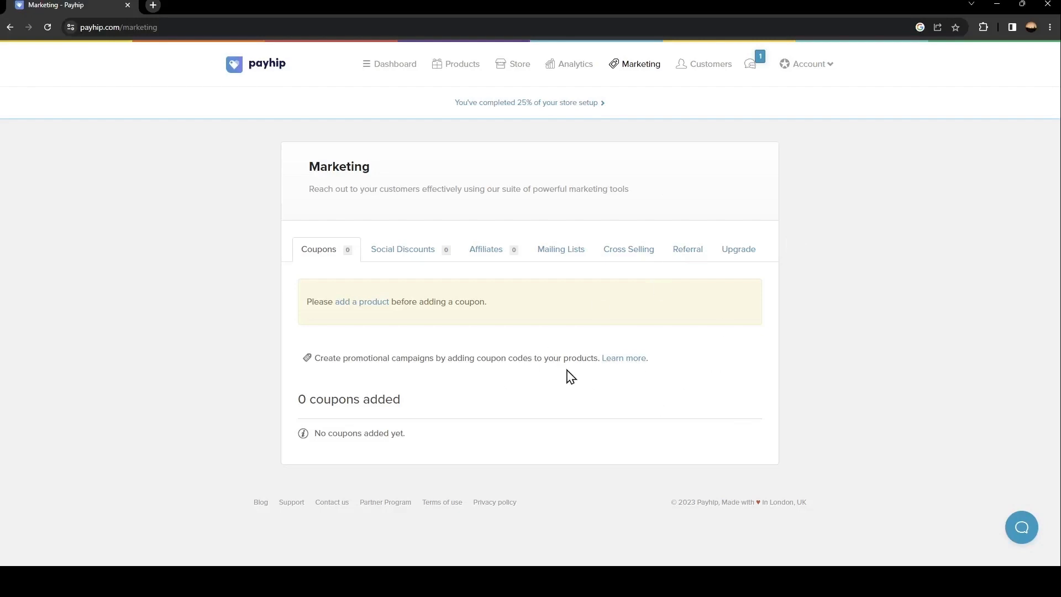
mouse_move(673, 400)
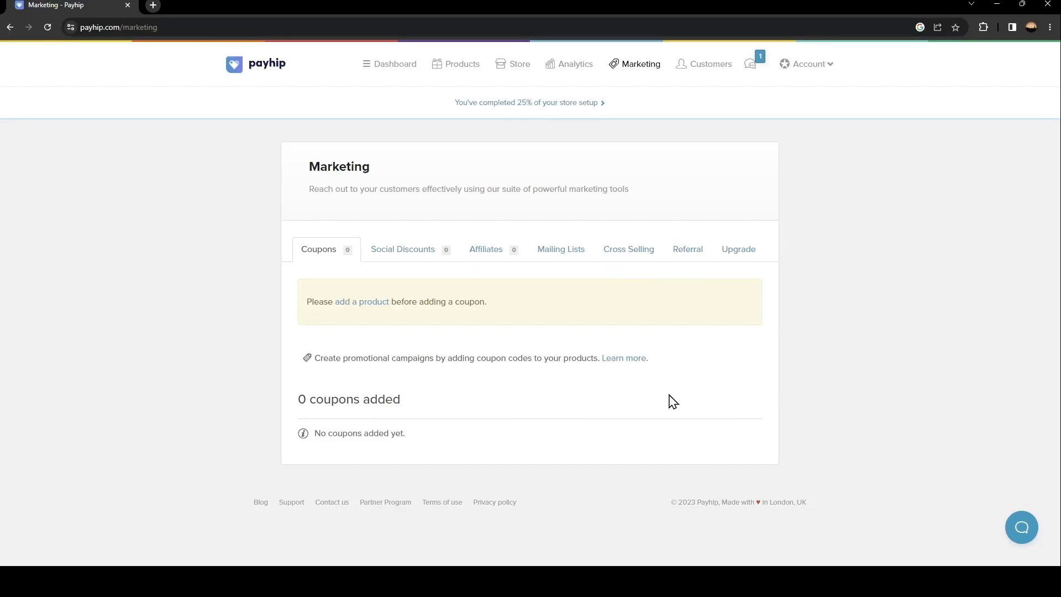
mouse_move(640, 342)
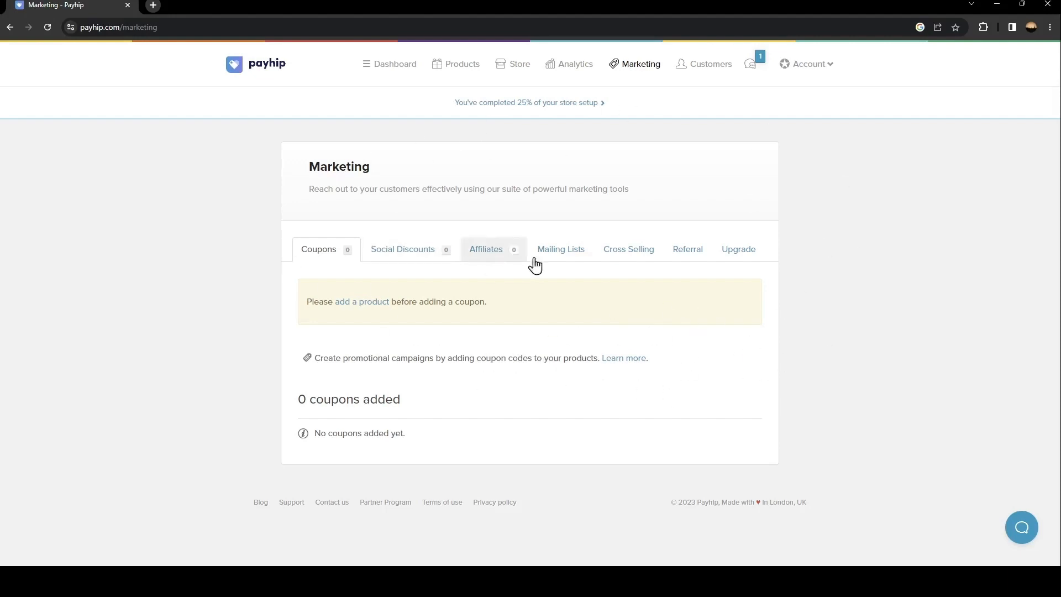
mouse_move(528, 272)
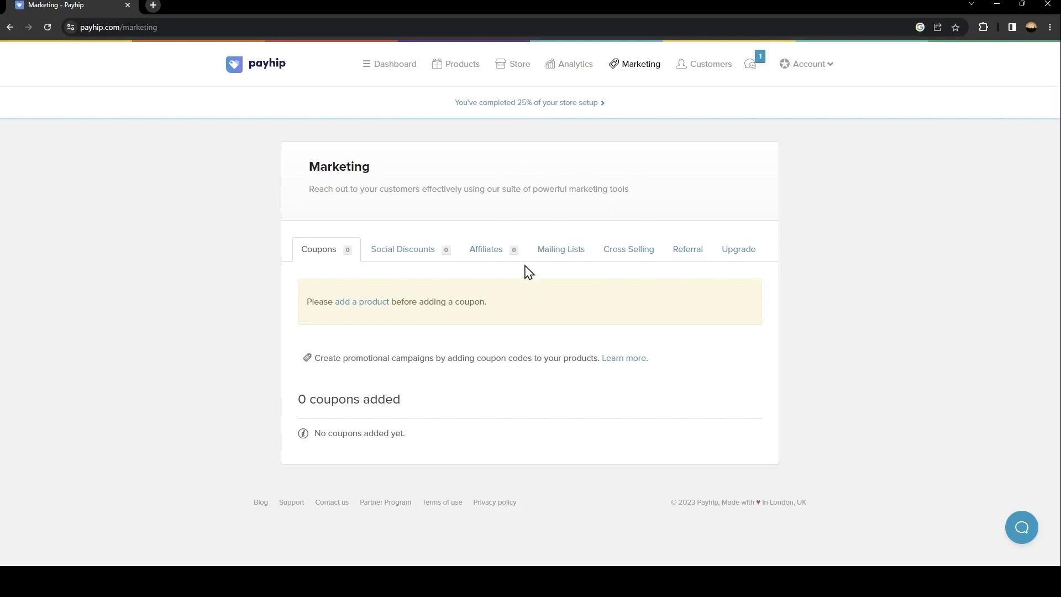
mouse_move(710, 64)
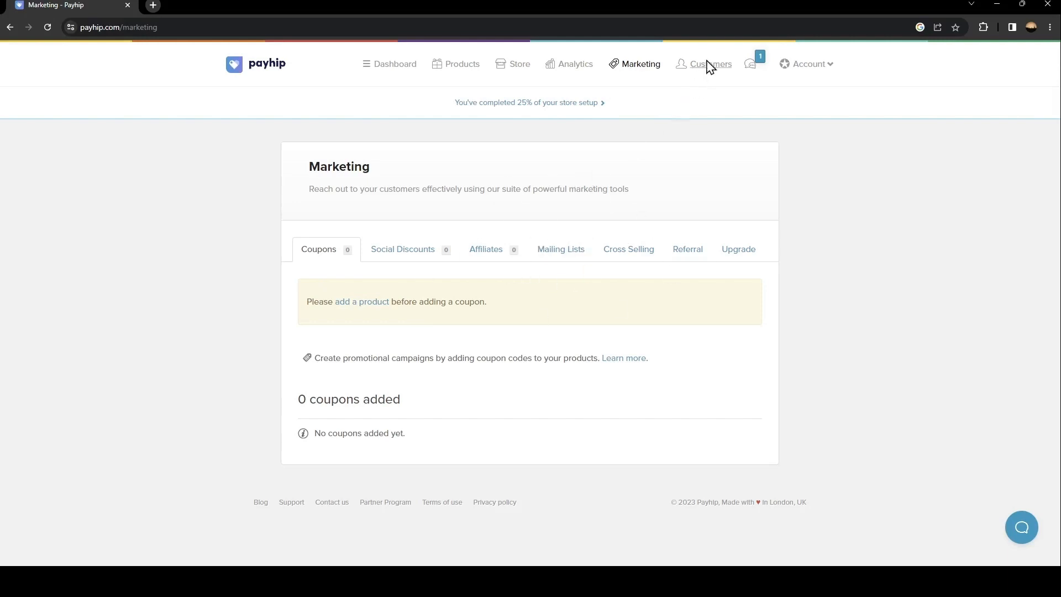
left_click(710, 64)
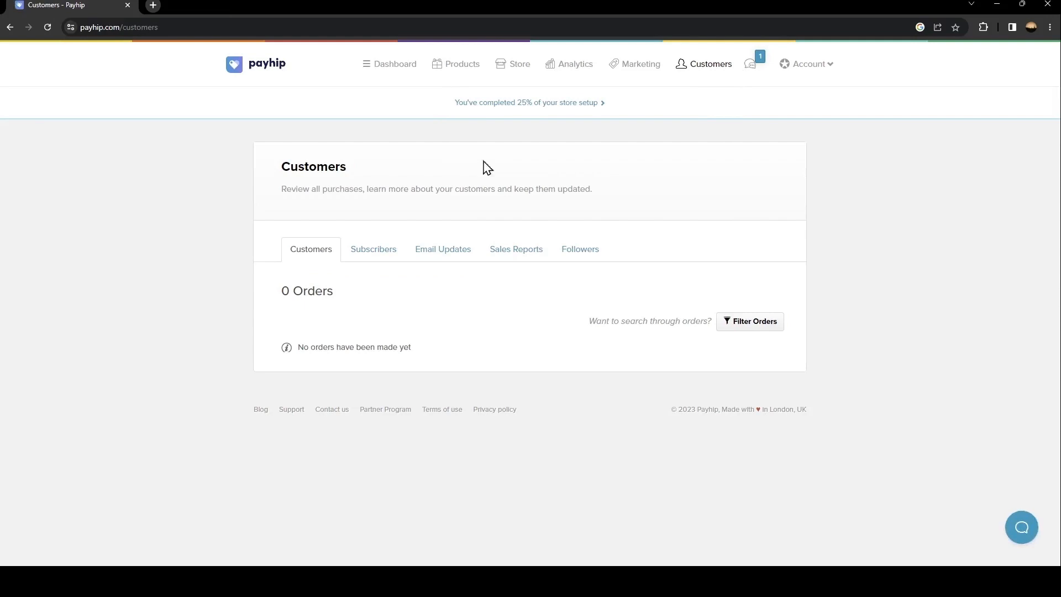
mouse_move(409, 312)
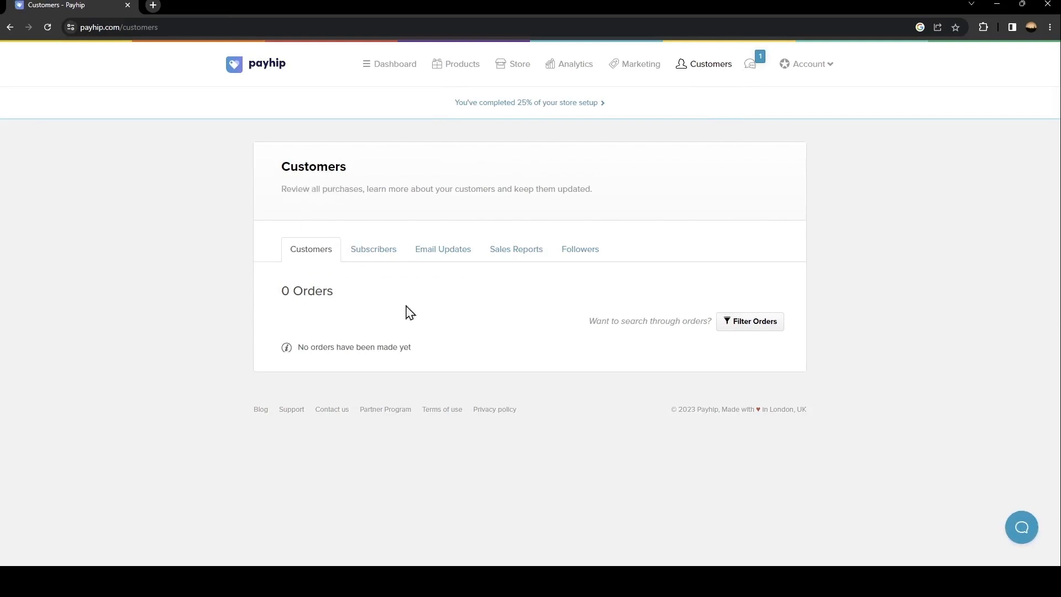
mouse_move(479, 404)
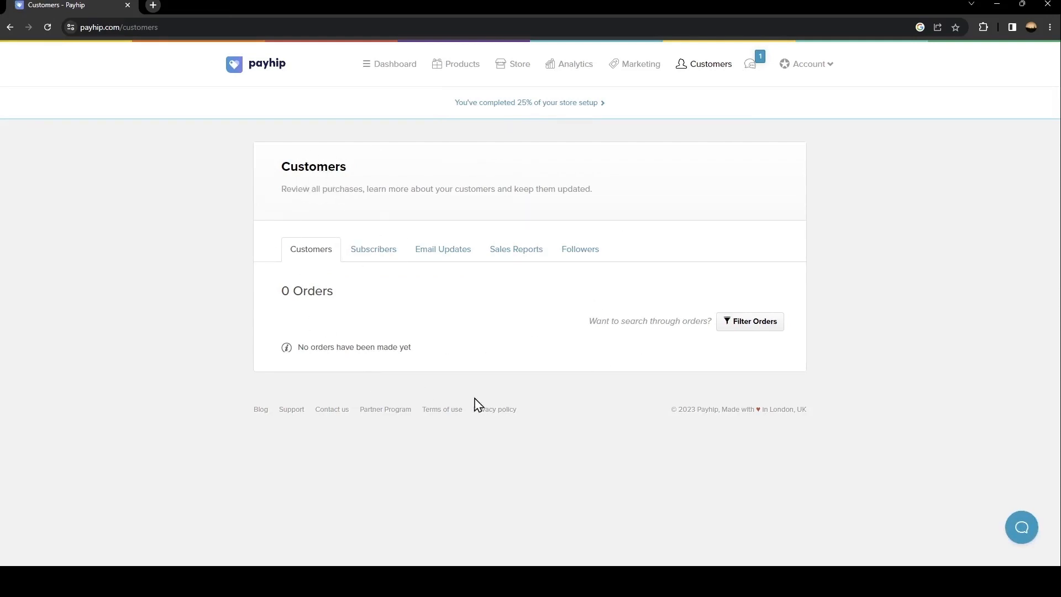
mouse_move(239, 259)
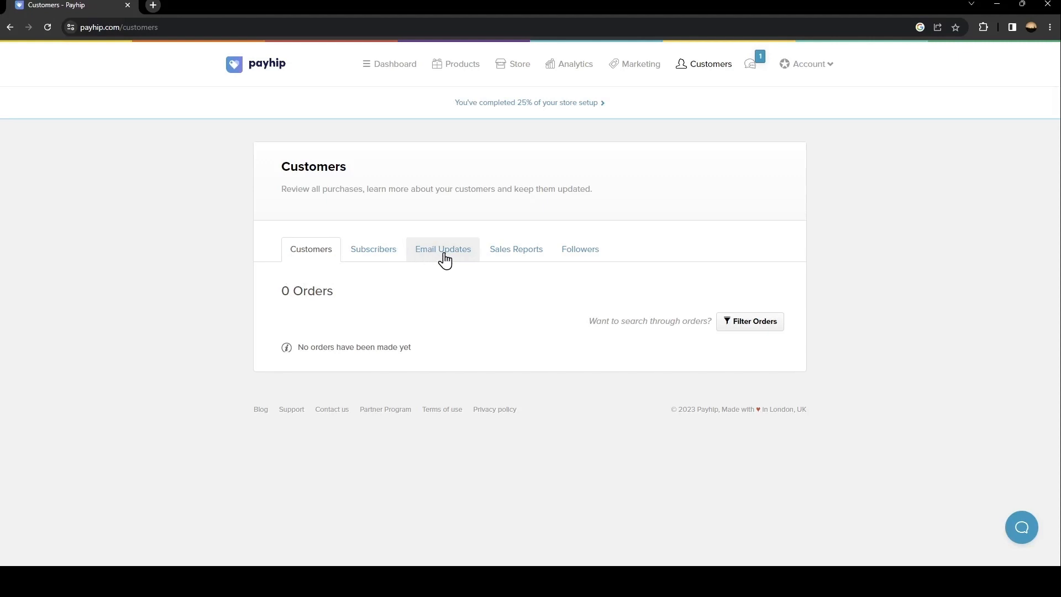
mouse_move(581, 248)
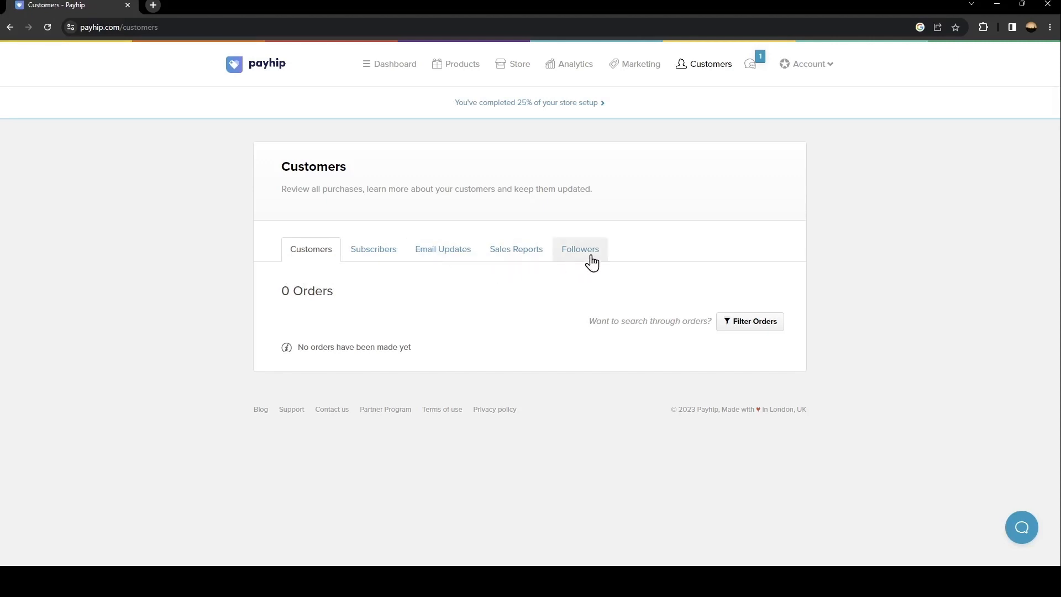
- Reveal the Account menu listing Settings, Store Builder, Video Library and Logout
left_click(806, 64)
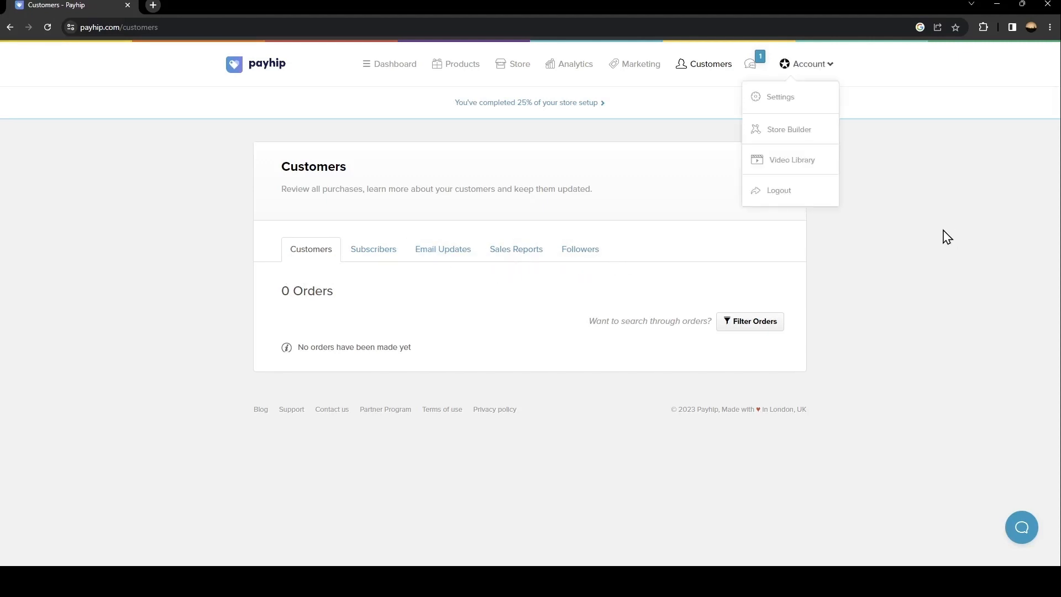